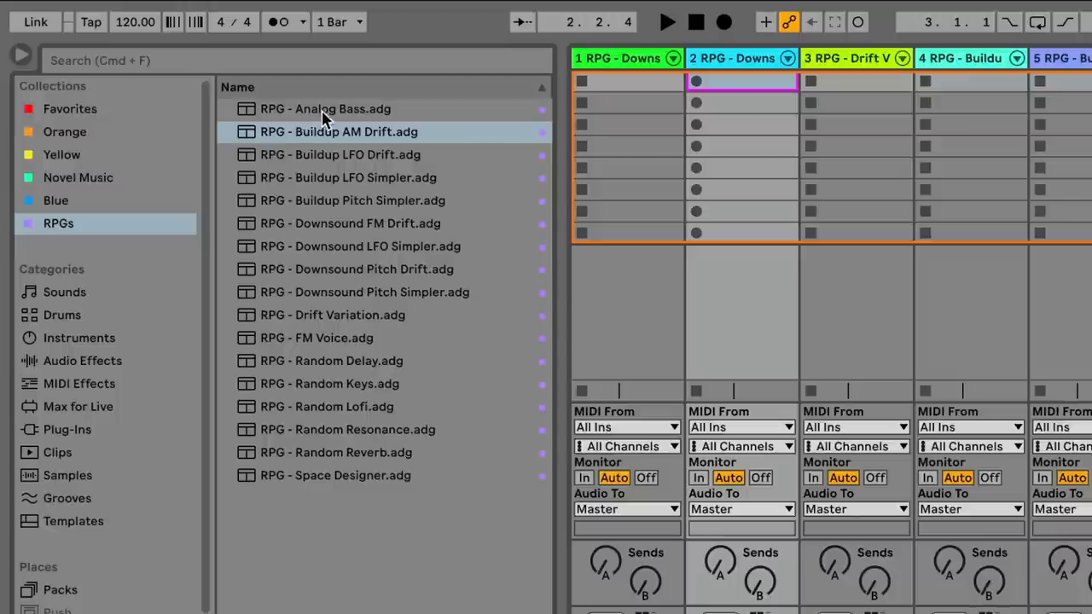
pyautogui.moveTo(331, 245)
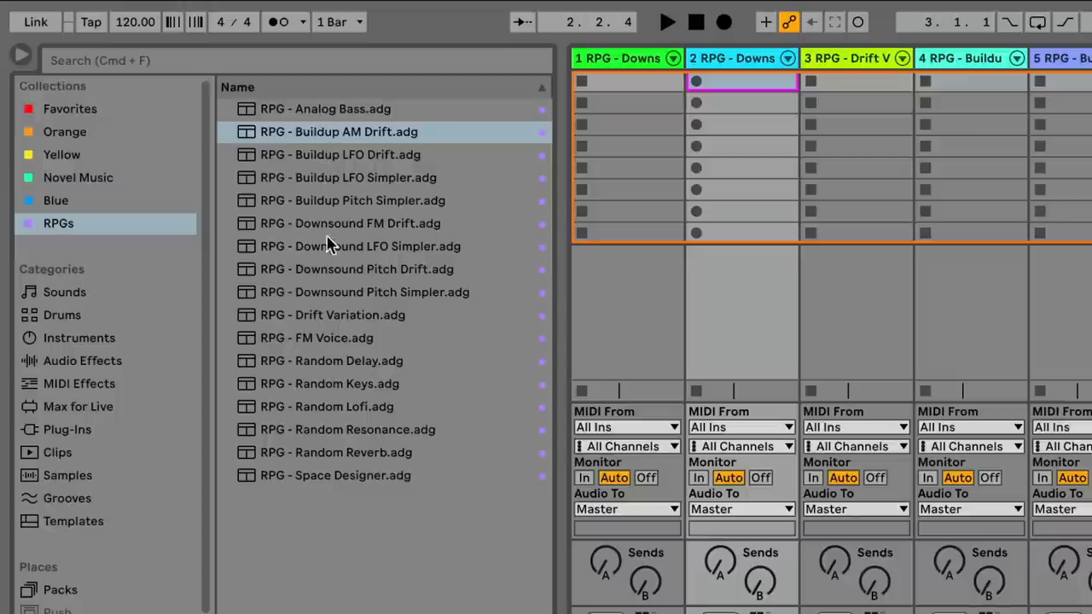
pyautogui.moveTo(332, 416)
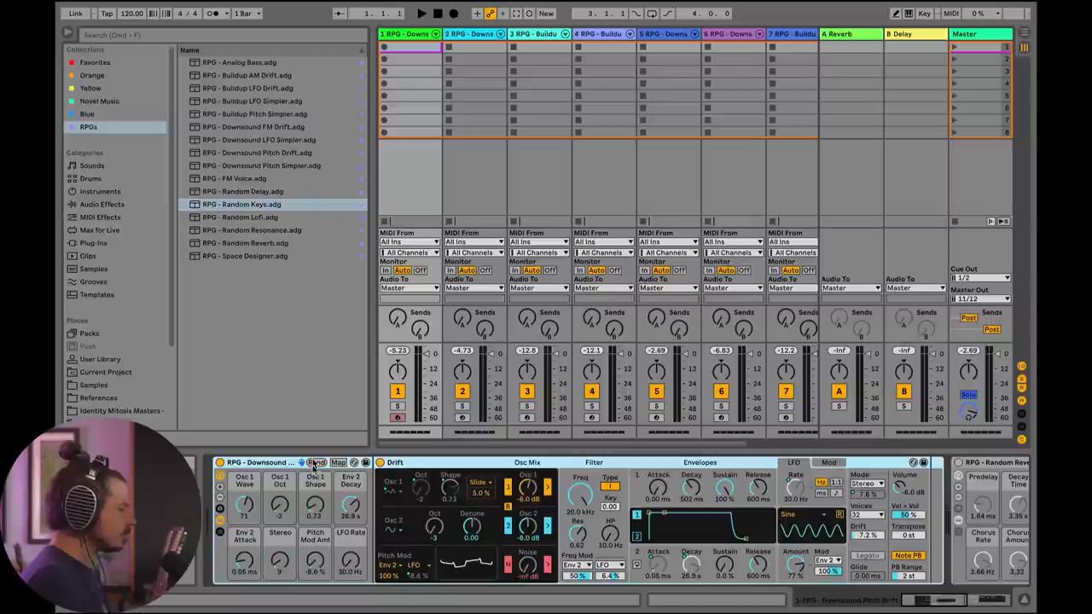
# - Randomize the Downsound Pitch Drift rack's macros repeatedly, then show track 2's FM Drift rack
pyautogui.click(317, 462)
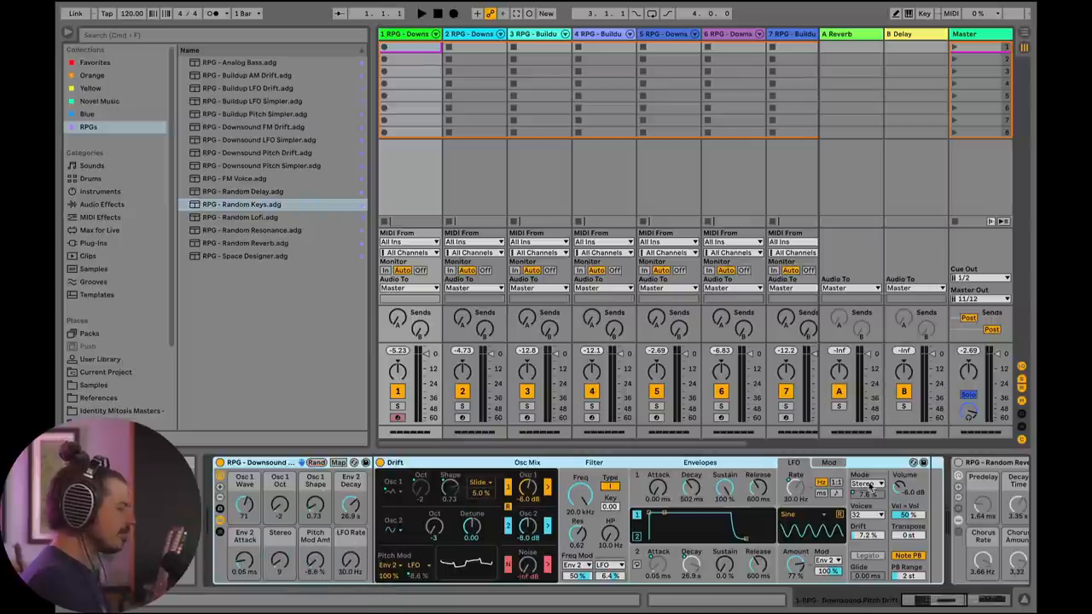
pyautogui.click(338, 461)
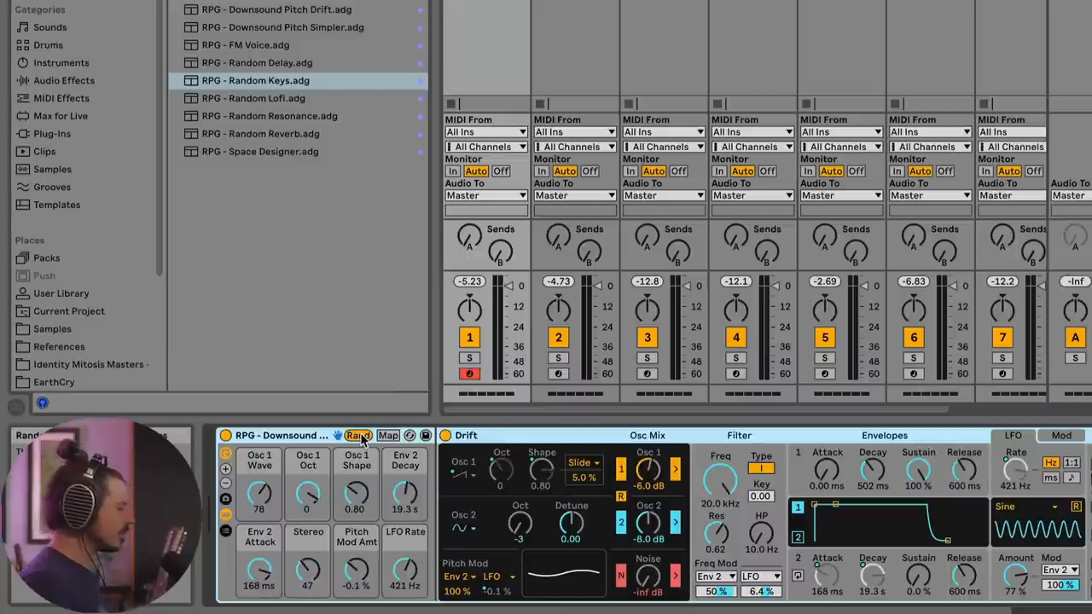
pyautogui.click(357, 435)
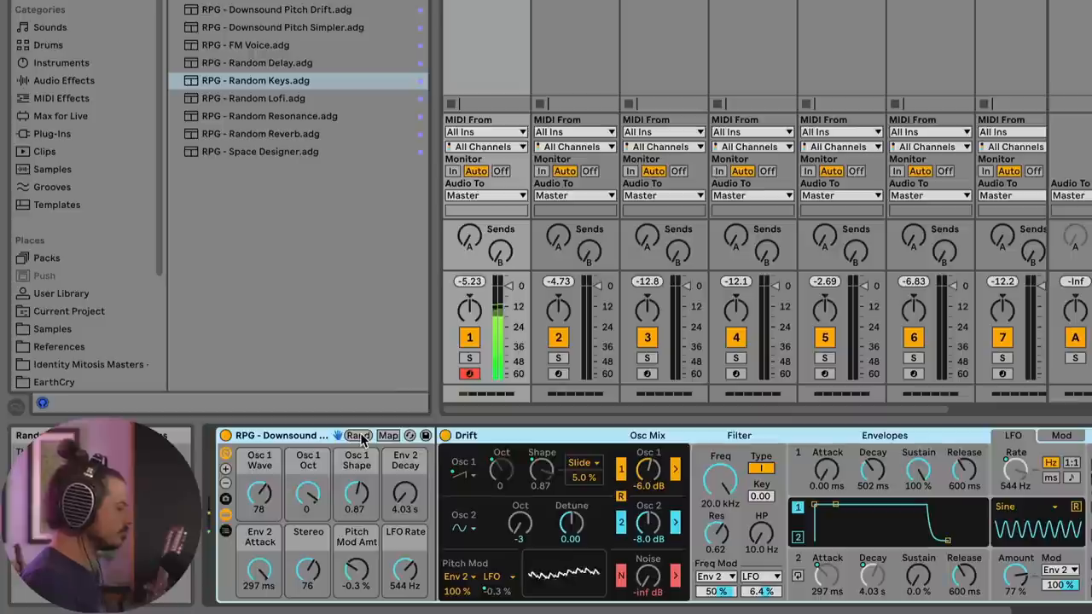
pyautogui.click(358, 435)
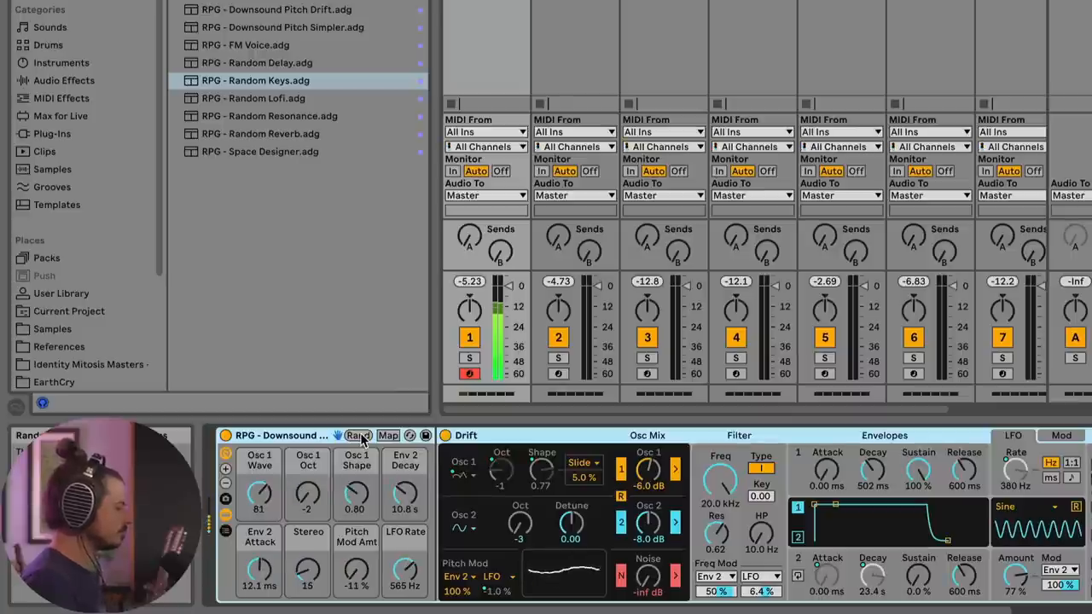
pyautogui.click(358, 435)
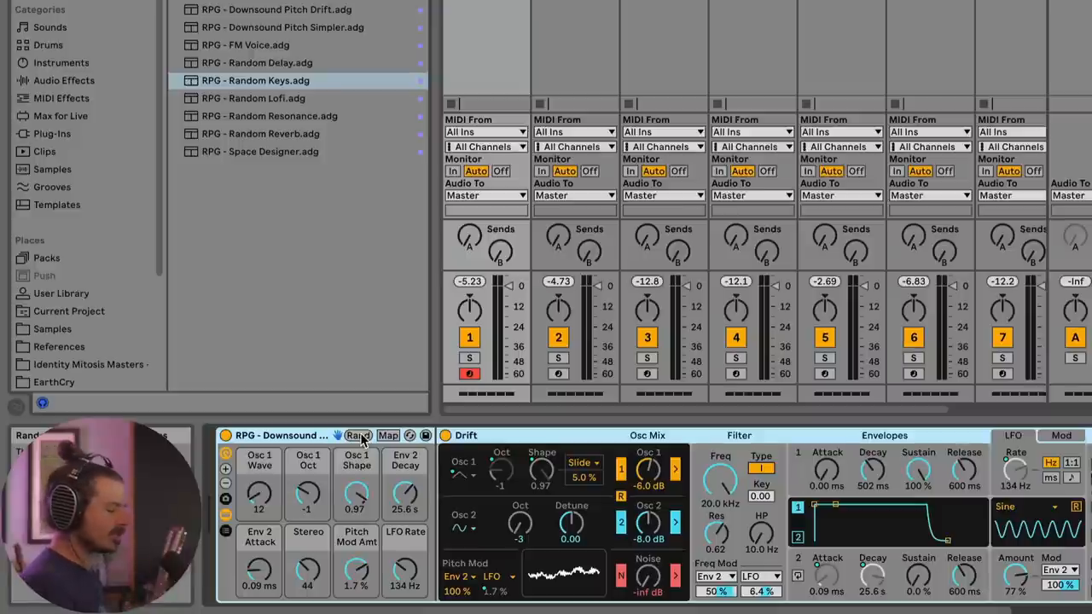
pyautogui.click(358, 435)
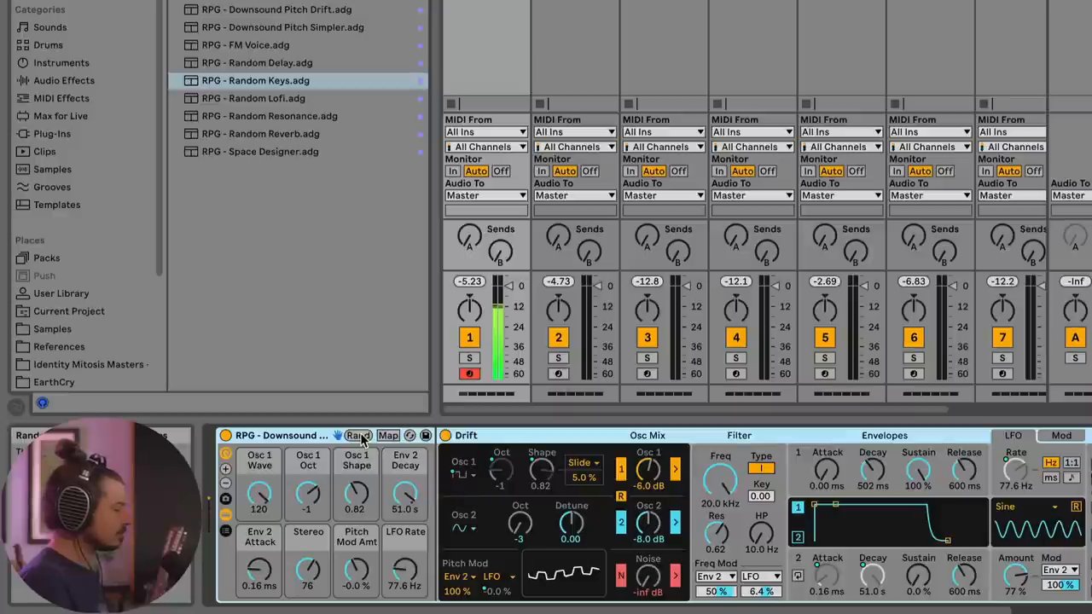
pyautogui.click(358, 435)
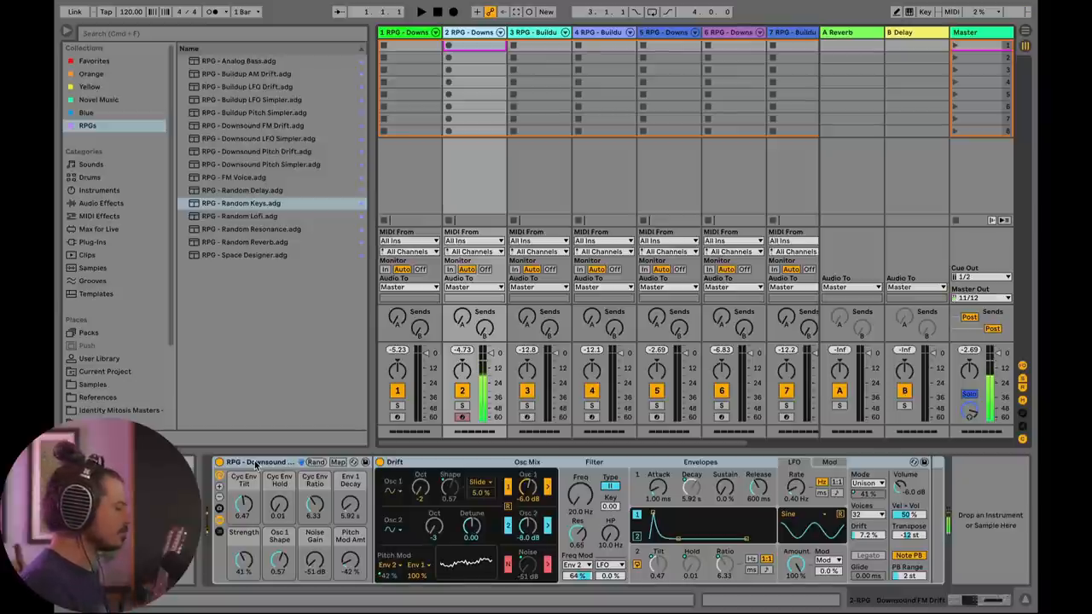
# - Randomize the RPG - Downsound FM Drift rack's macros for longer decay and louder noise
pyautogui.click(315, 462)
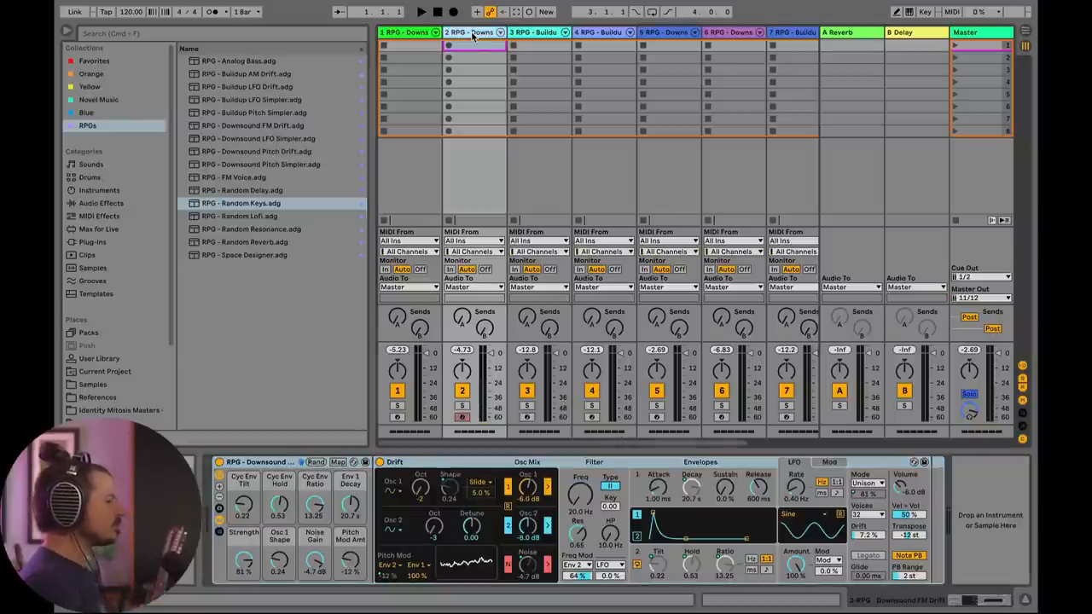
# - Insert a MIDI track after track 2 holding a default Drift synth
pyautogui.rightClick(469, 32)
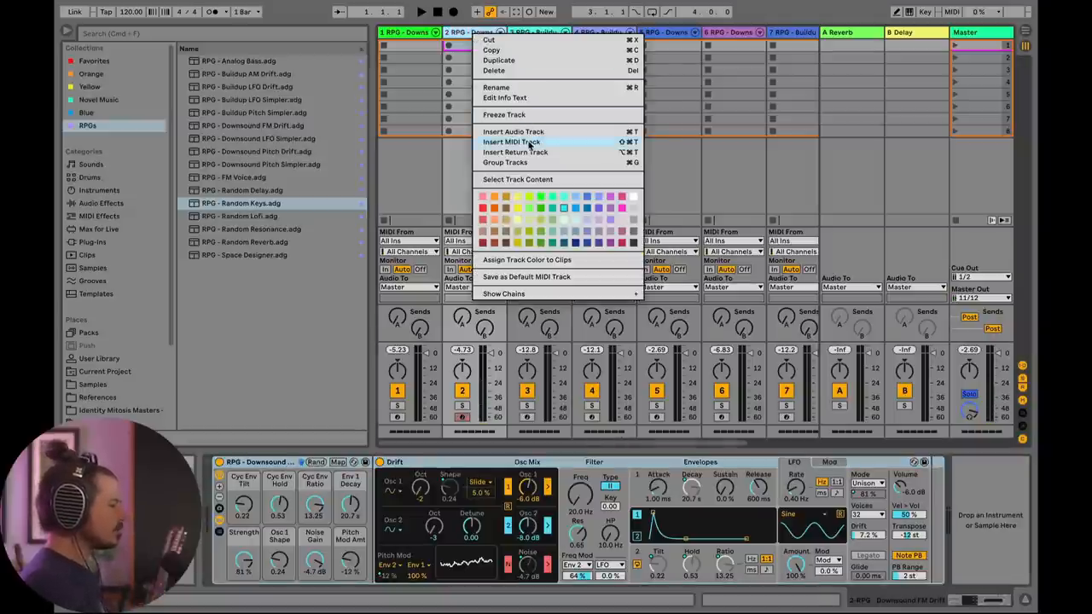
pyautogui.click(511, 142)
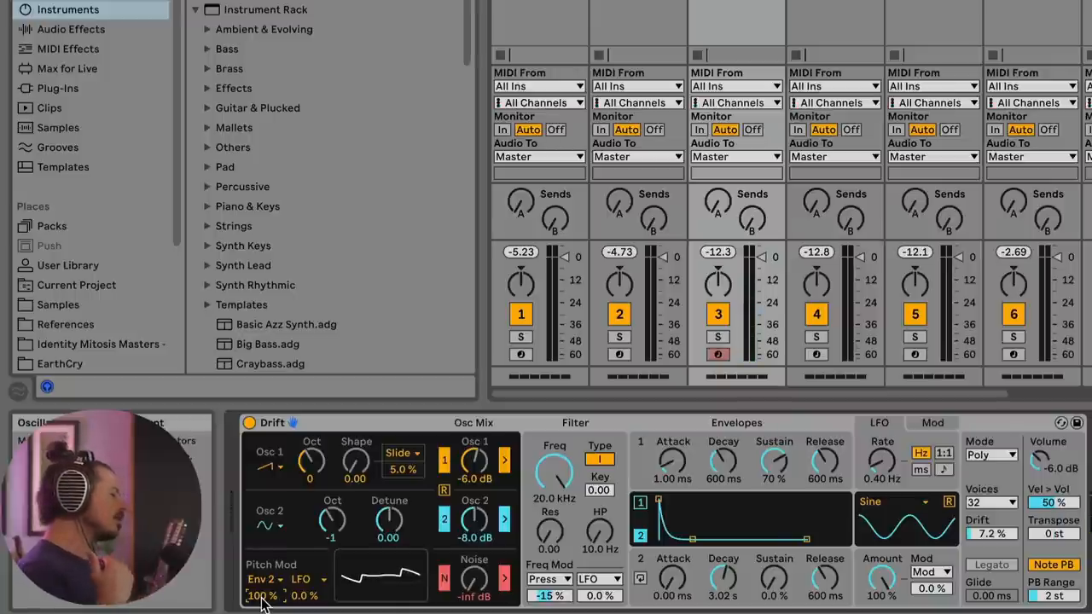
# - Group Drift into an Instrument Rack and show its eight macro controls
pyautogui.rightClick(271, 422)
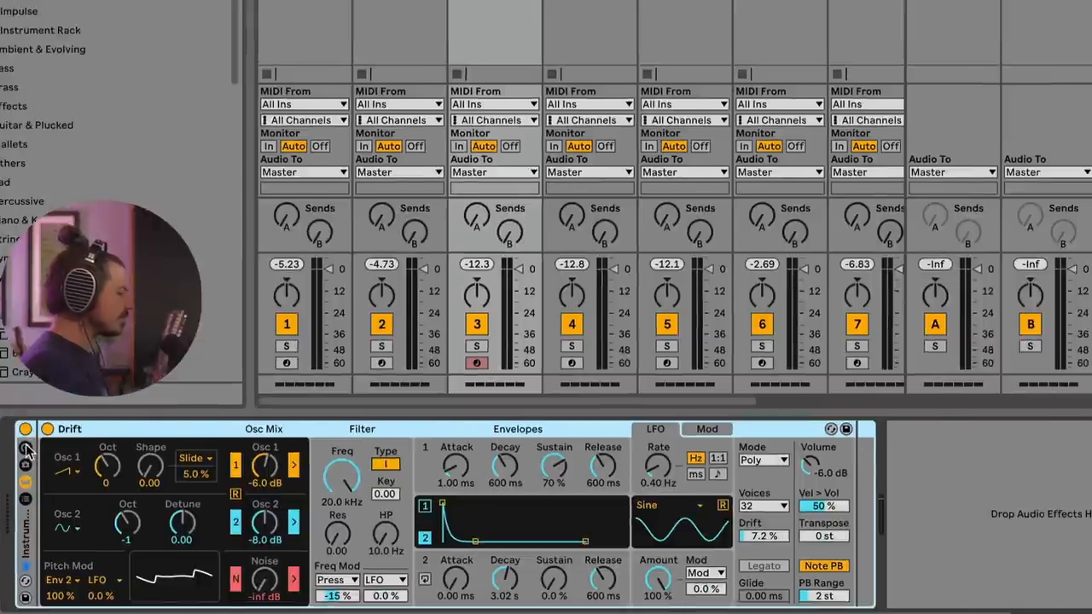
pyautogui.click(26, 447)
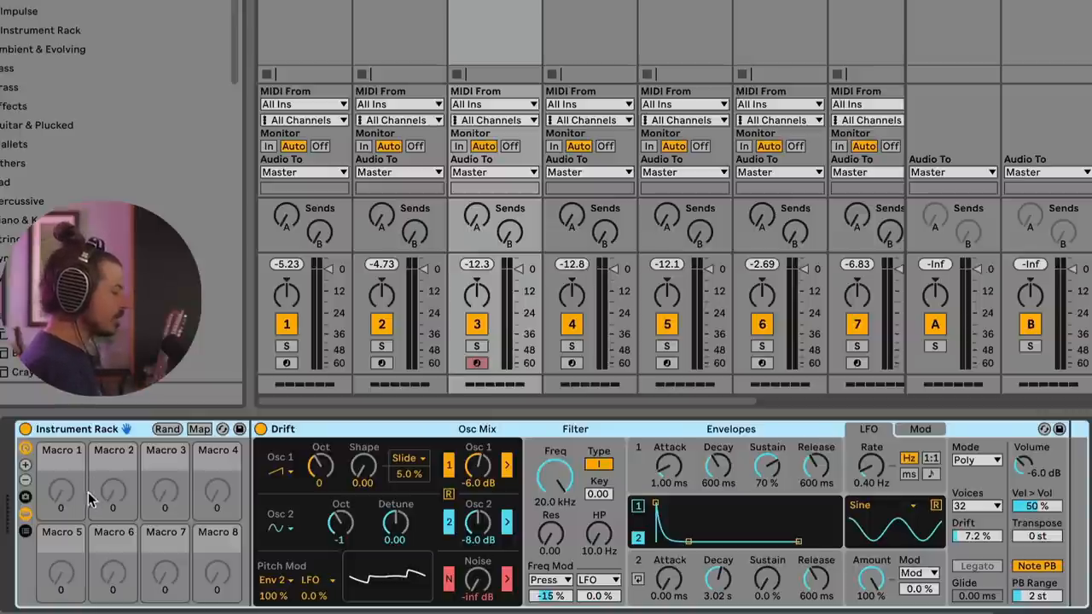
pyautogui.moveTo(59, 533)
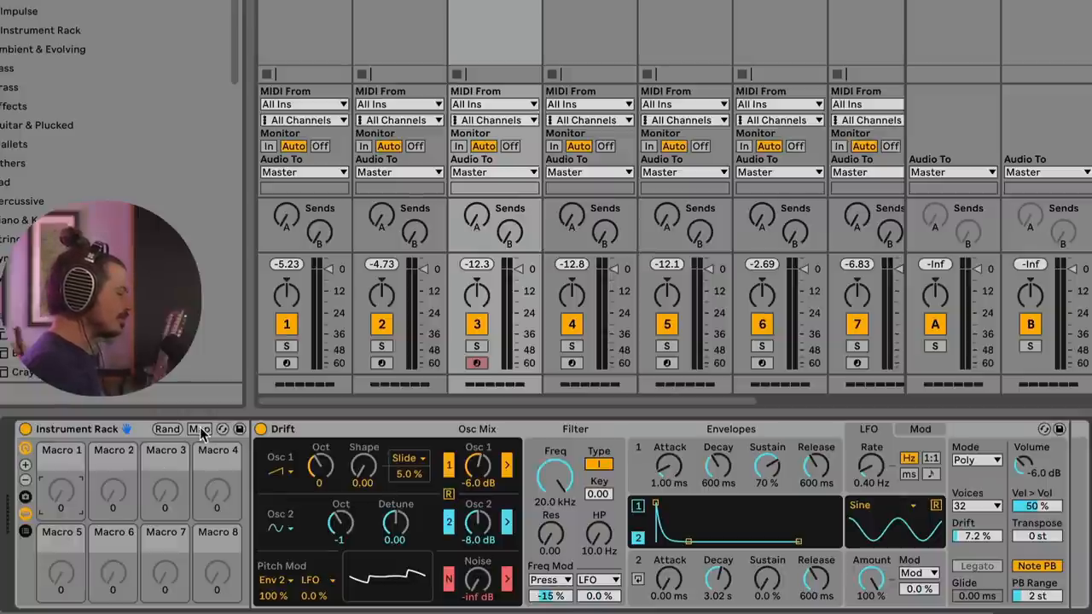
# - Map Osc 1 Wave and Osc 1 Shape to Macros 1 and 2, and arm track 3
pyautogui.click(201, 428)
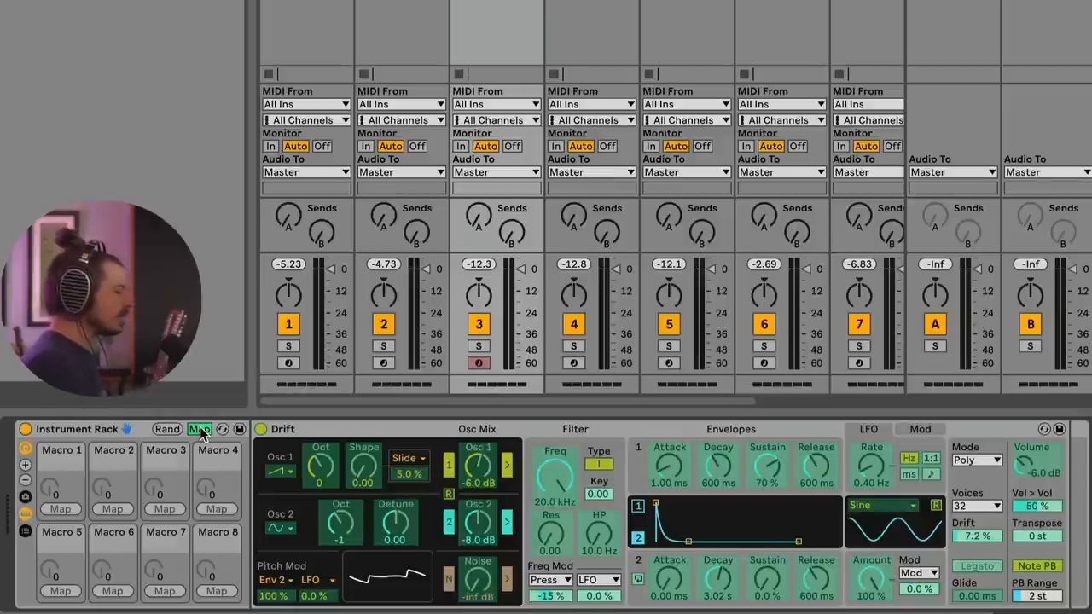
pyautogui.click(200, 428)
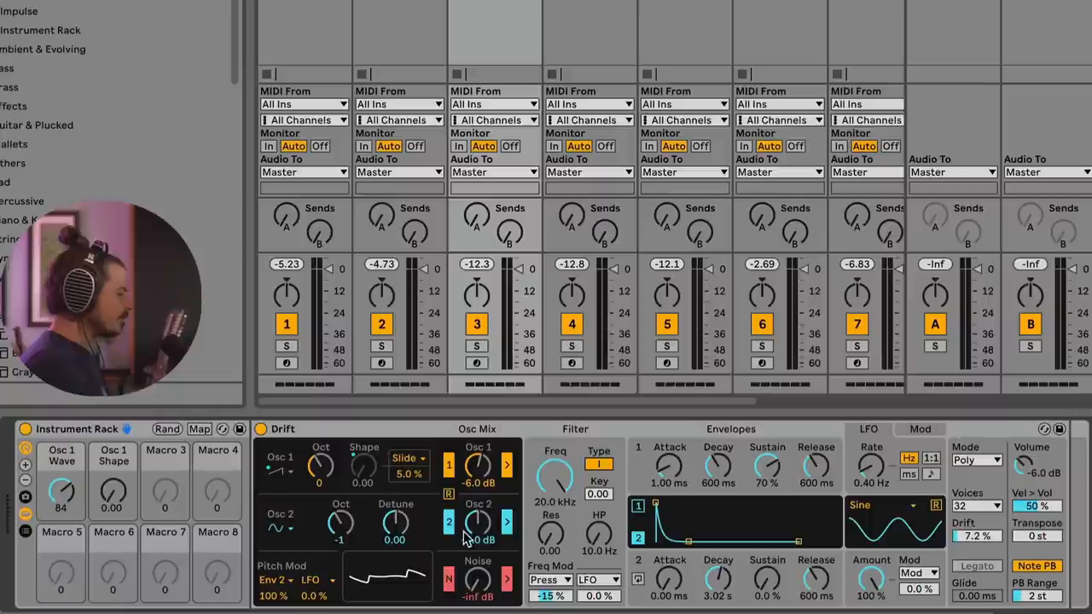
pyautogui.moveTo(477, 522); pyautogui.dragTo(477, 533)
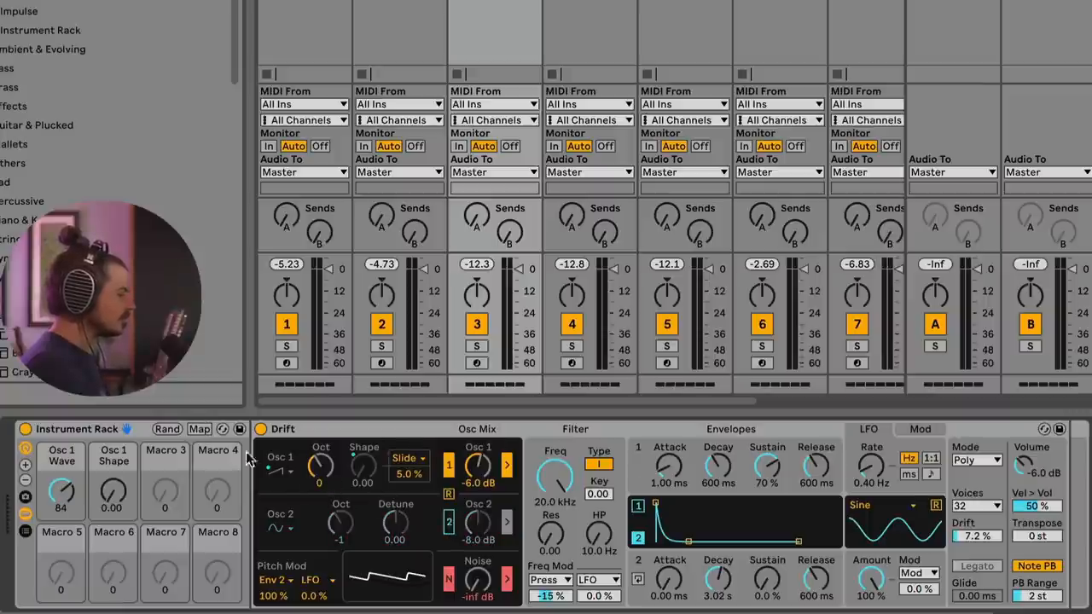
pyautogui.click(167, 429)
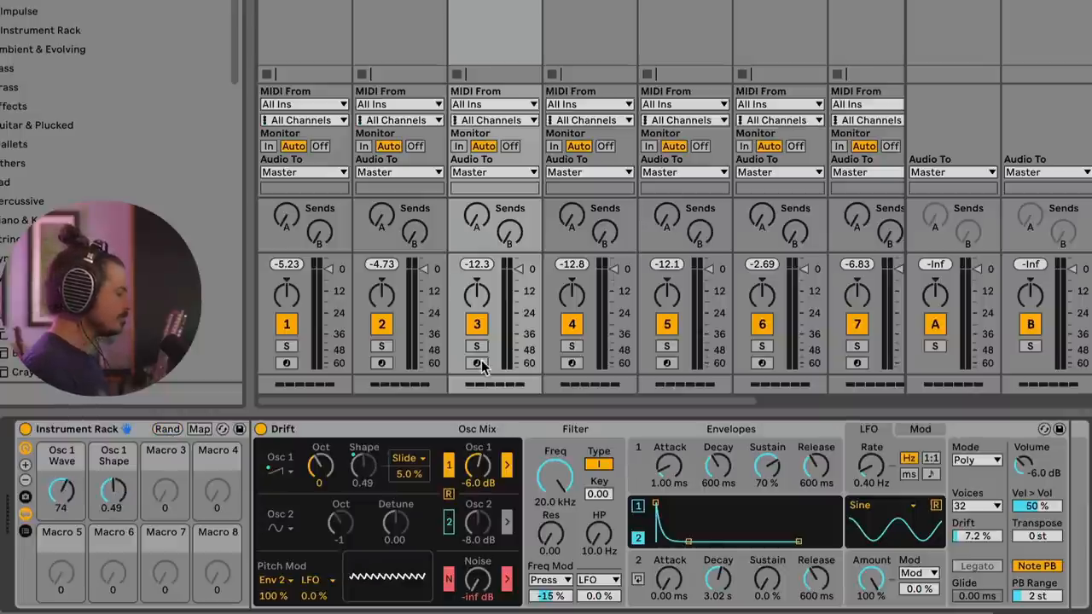
pyautogui.click(477, 362)
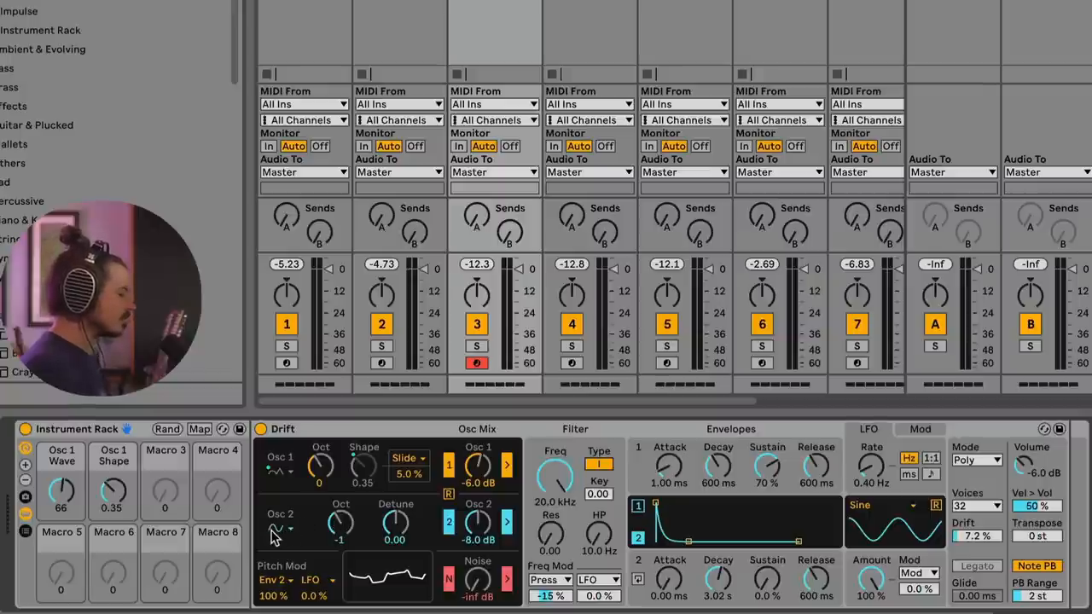
# - Set Osc 2 to -3 octaves, macros to wave 124 and shape 0.60, volume -10 dB
pyautogui.moveTo(341, 527); pyautogui.dragTo(340, 537)
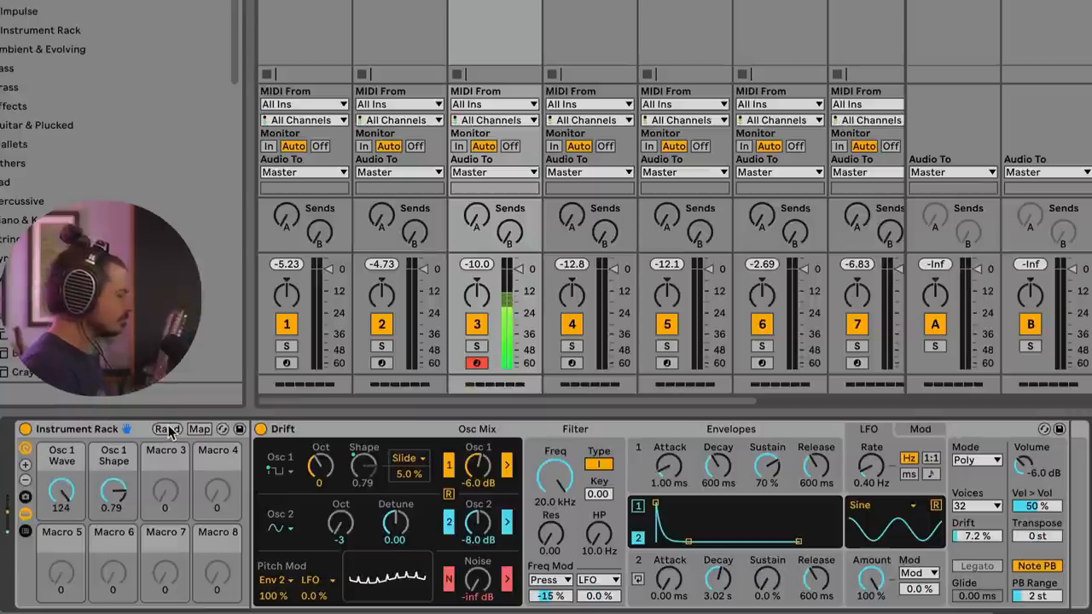
pyautogui.moveTo(114, 493); pyautogui.dragTo(113, 508)
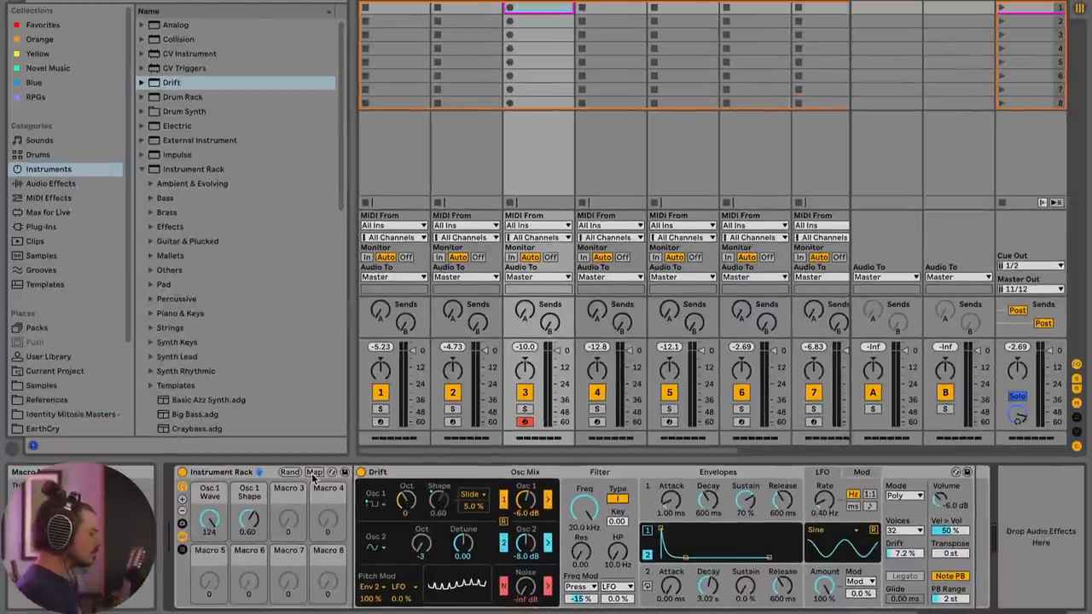
# - Map a third macro to Osc 1 Octave over −2 to 1, then randomize the macros
pyautogui.click(315, 472)
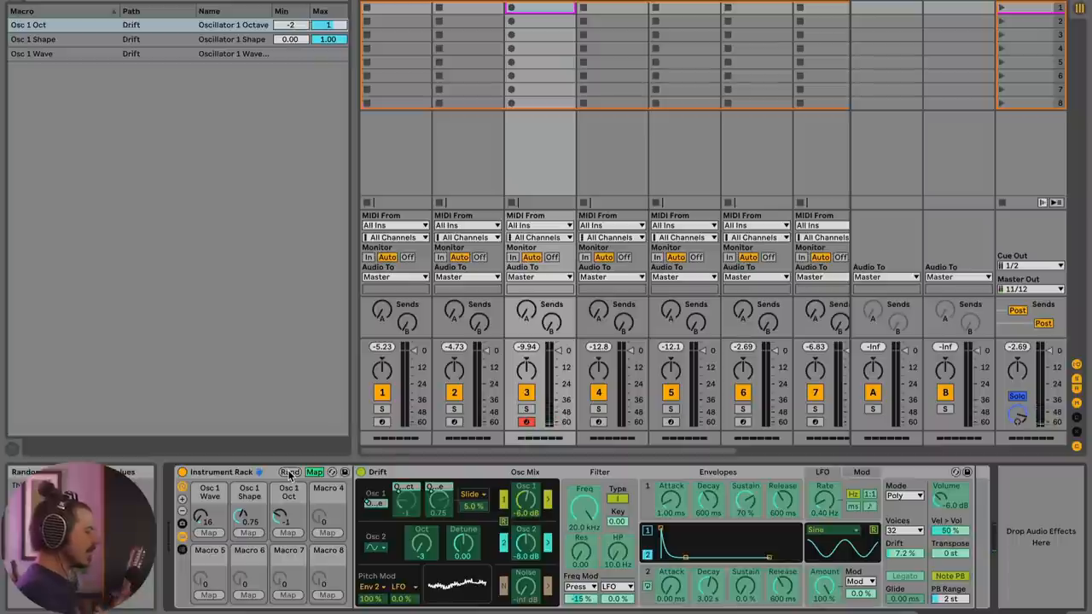
pyautogui.click(290, 471)
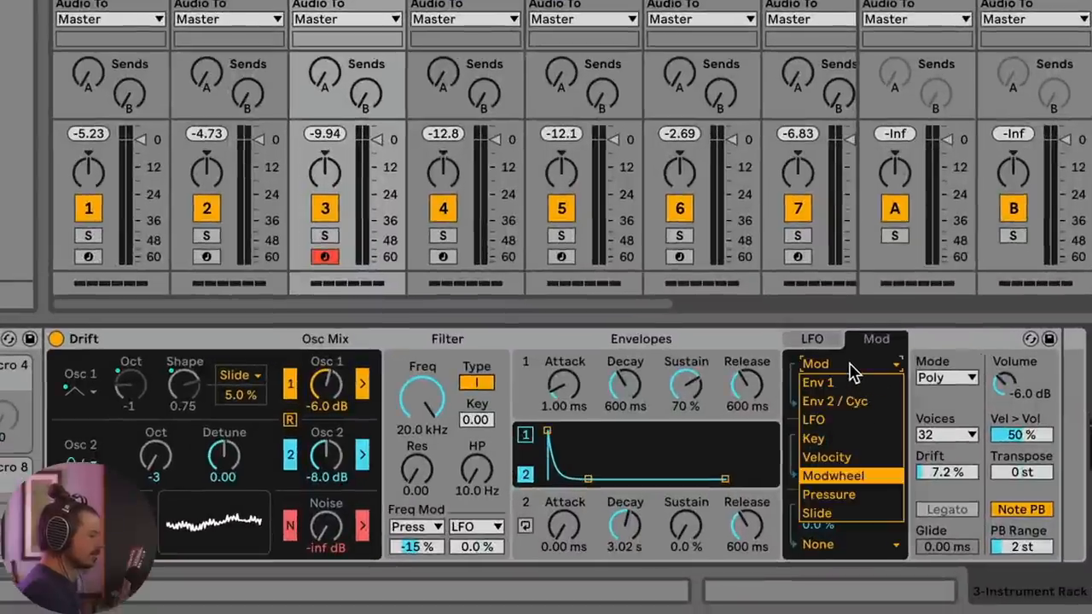
# - Route Env 2 to Osc 1 Shape at 100% and randomize the rack's macros twice
pyautogui.click(833, 381)
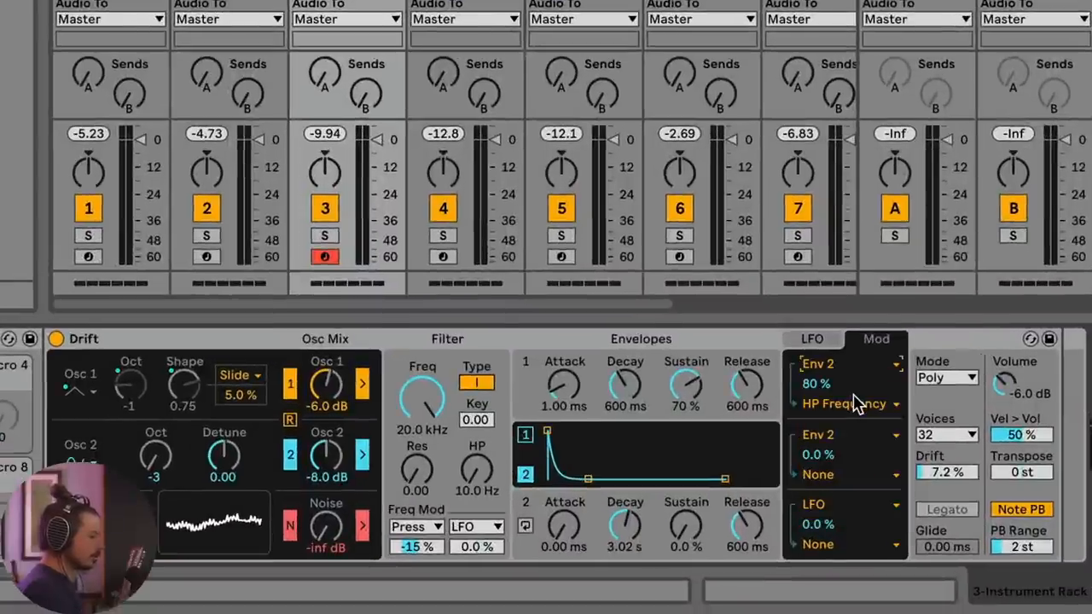
pyautogui.click(845, 404)
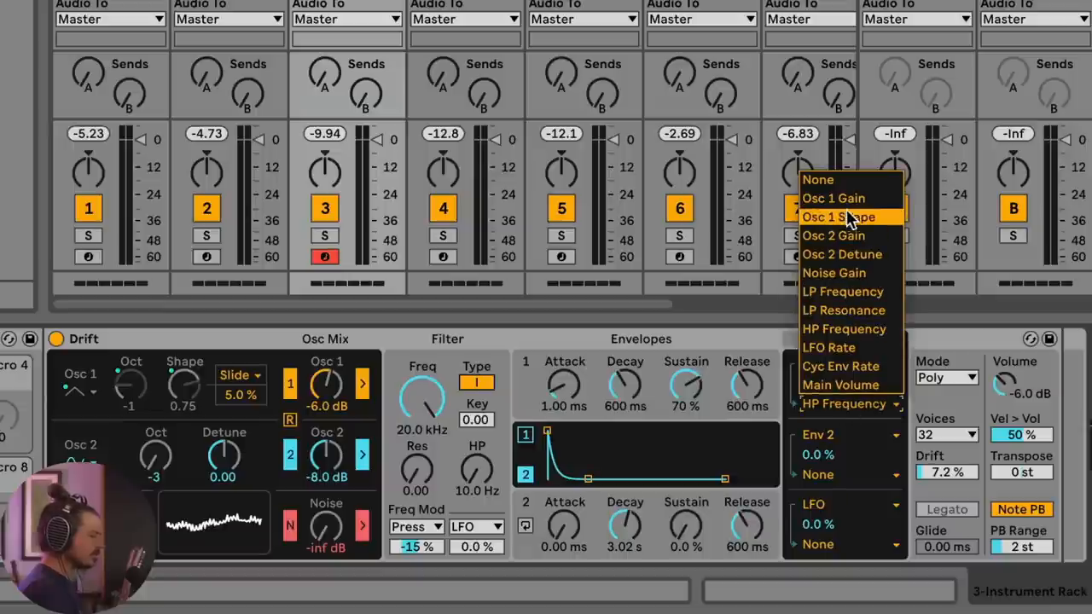
pyautogui.click(839, 217)
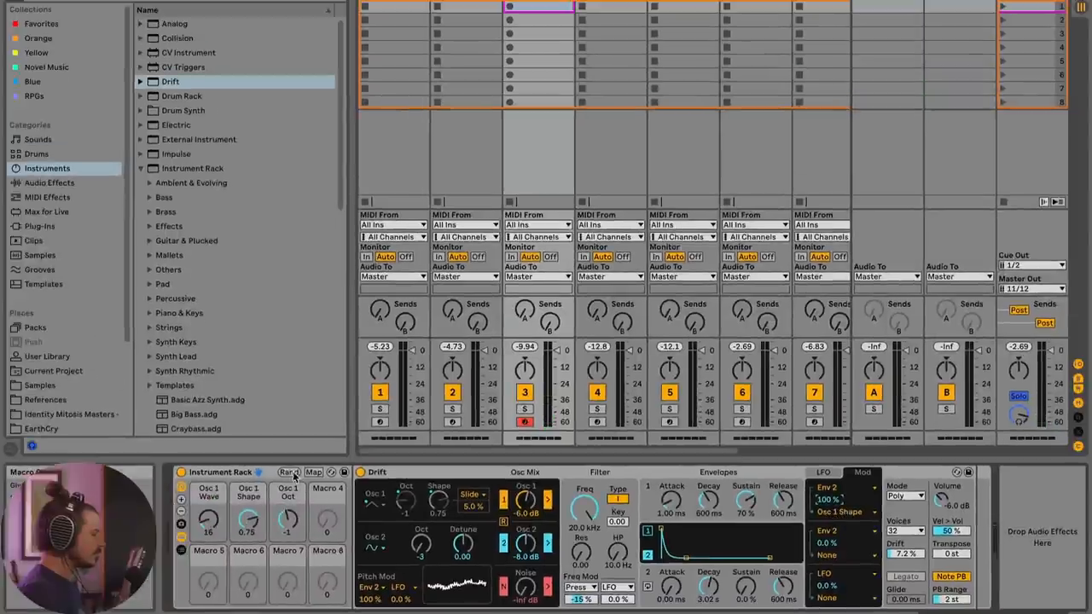
pyautogui.click(289, 471)
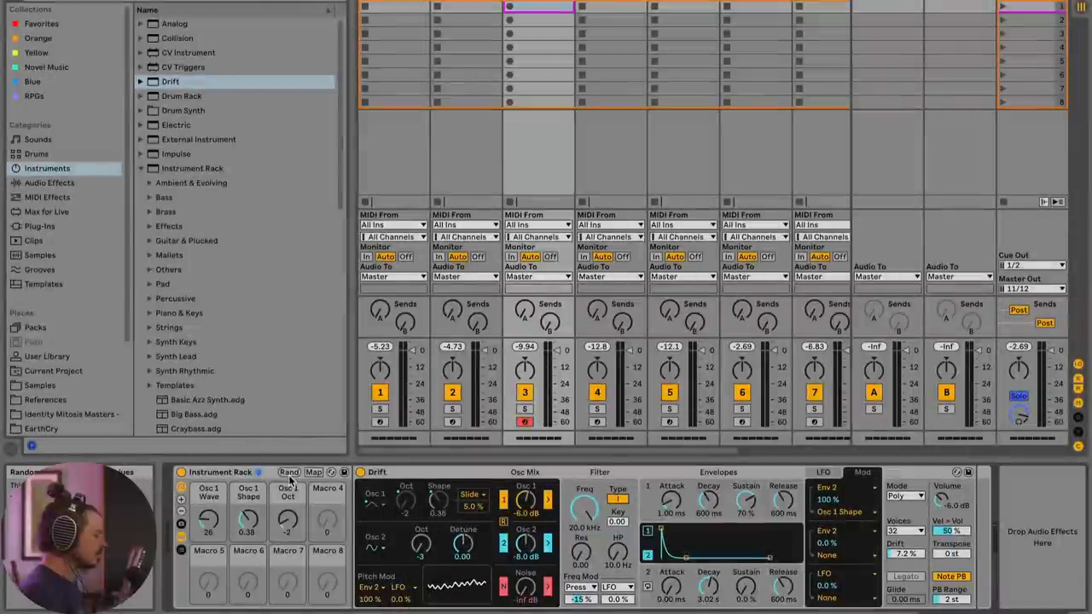
pyautogui.click(288, 471)
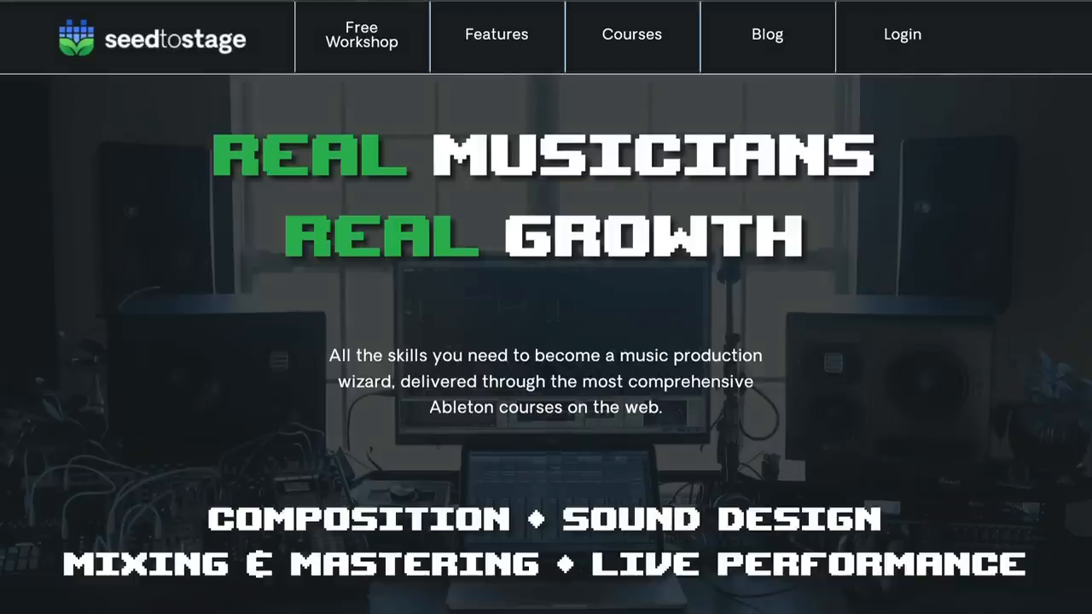
# - Scroll the Seed to Stage curriculum down to the FM Synthesis and Ableton Operator lessons
pyautogui.scroll(-3)
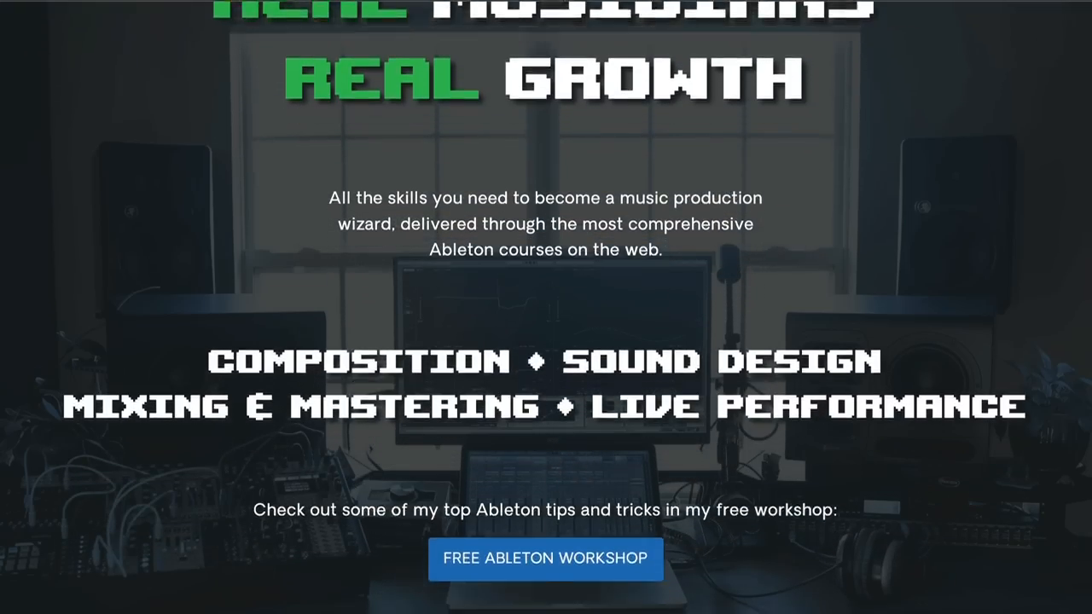
pyautogui.scroll(-3)
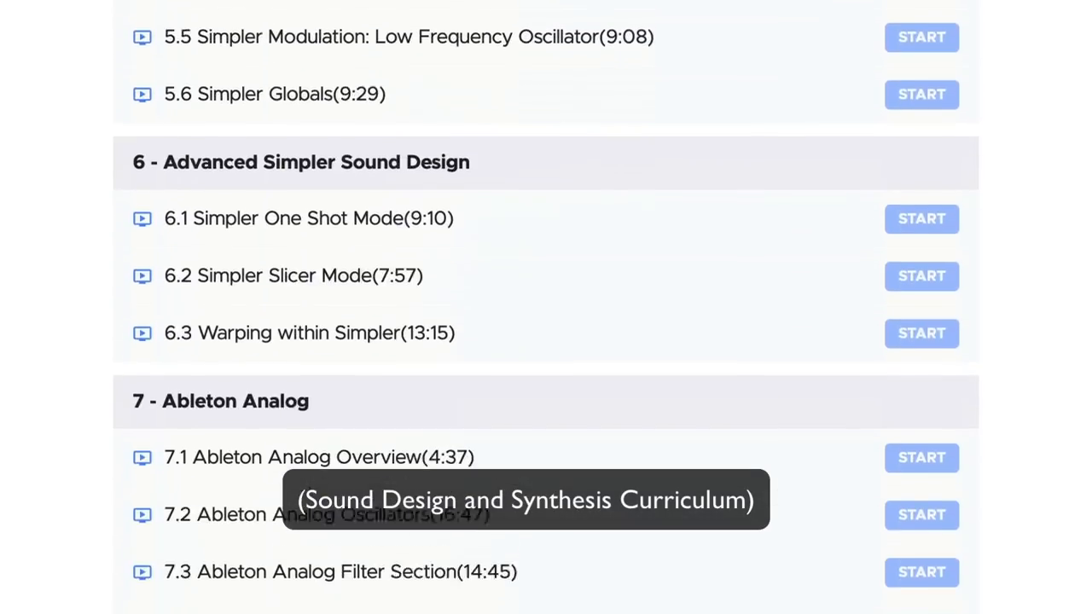
pyautogui.scroll(-3)
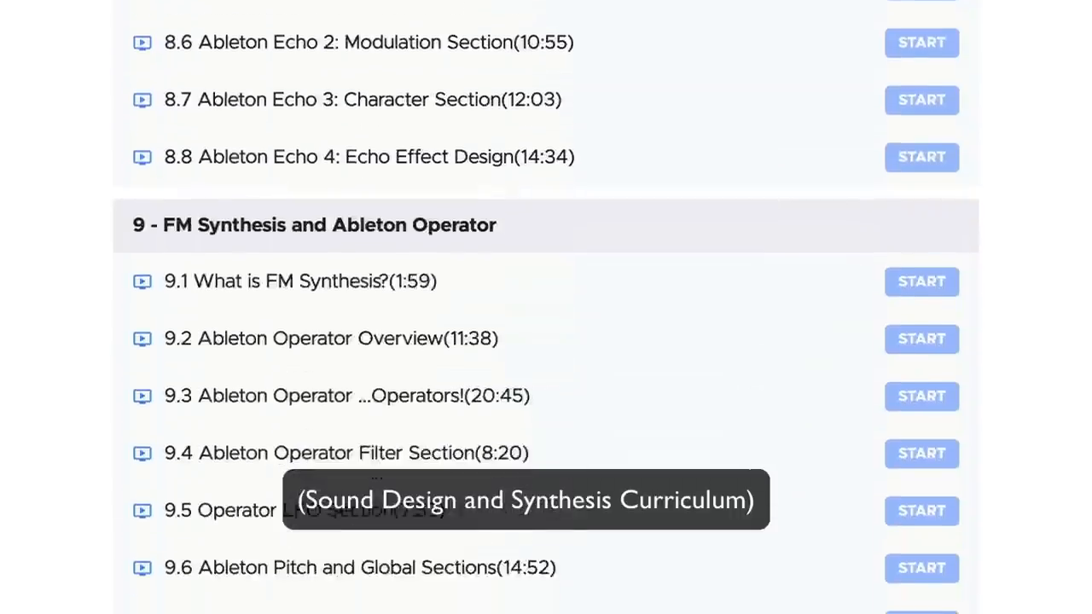
pyautogui.scroll(-3)
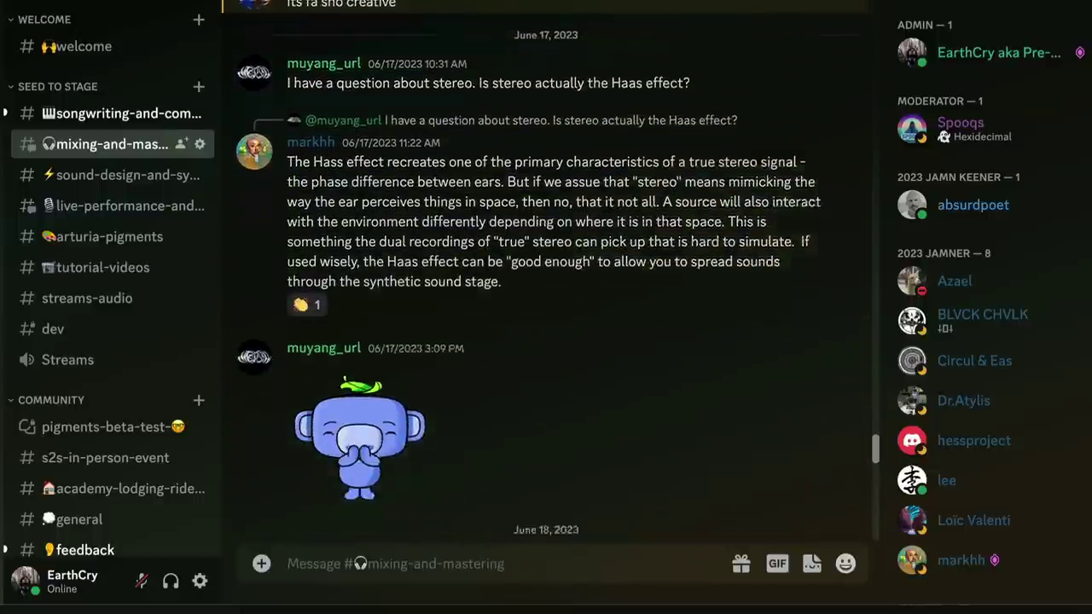
# - Scroll through #mixing-and-mastering messages about stereo, speaker placement and bass traps
pyautogui.scroll(-3)
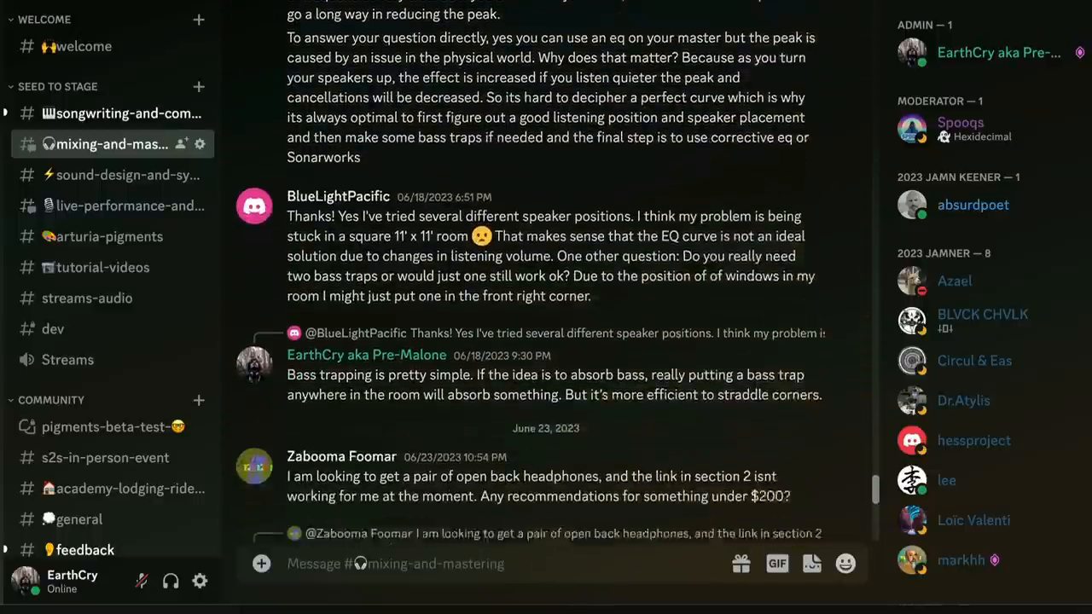
pyautogui.scroll(-3)
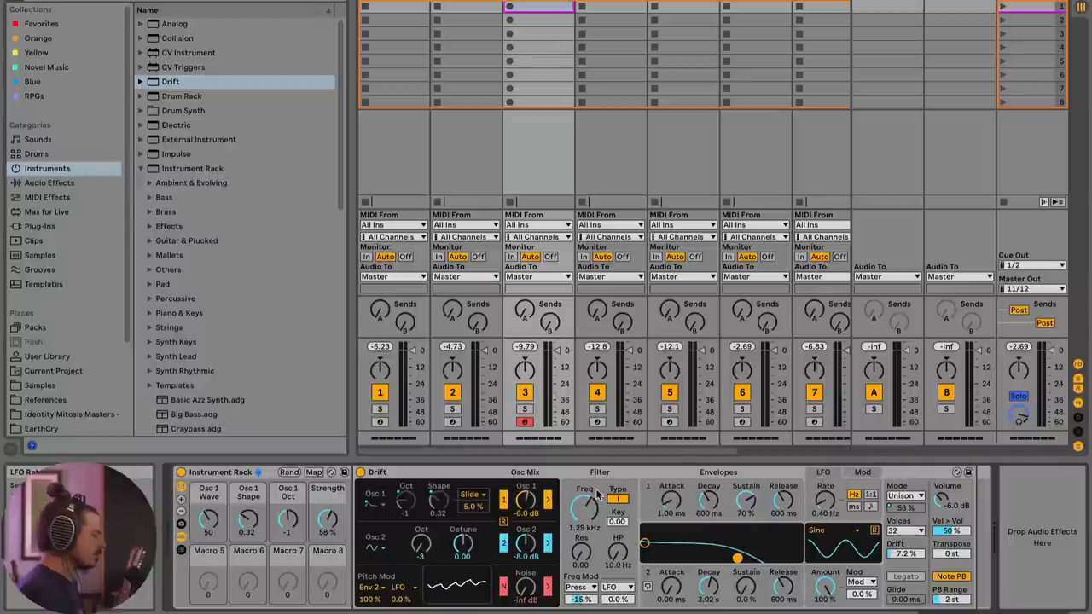
# - Raise Drift's filter cutoff frequency and enter Map mode to assign macros
pyautogui.moveTo(584, 509); pyautogui.dragTo(585, 491)
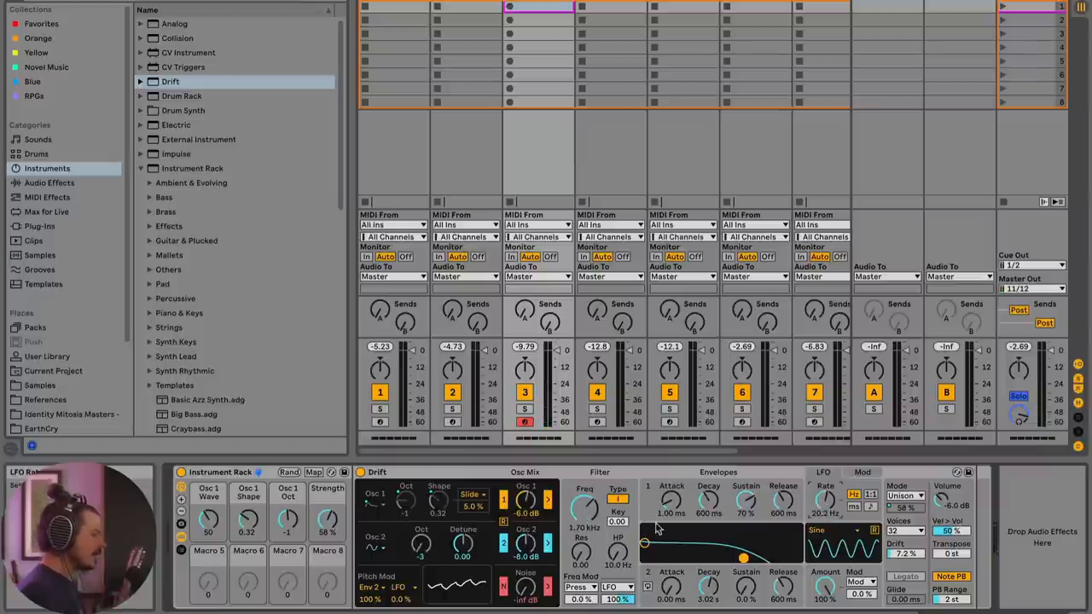
pyautogui.click(313, 472)
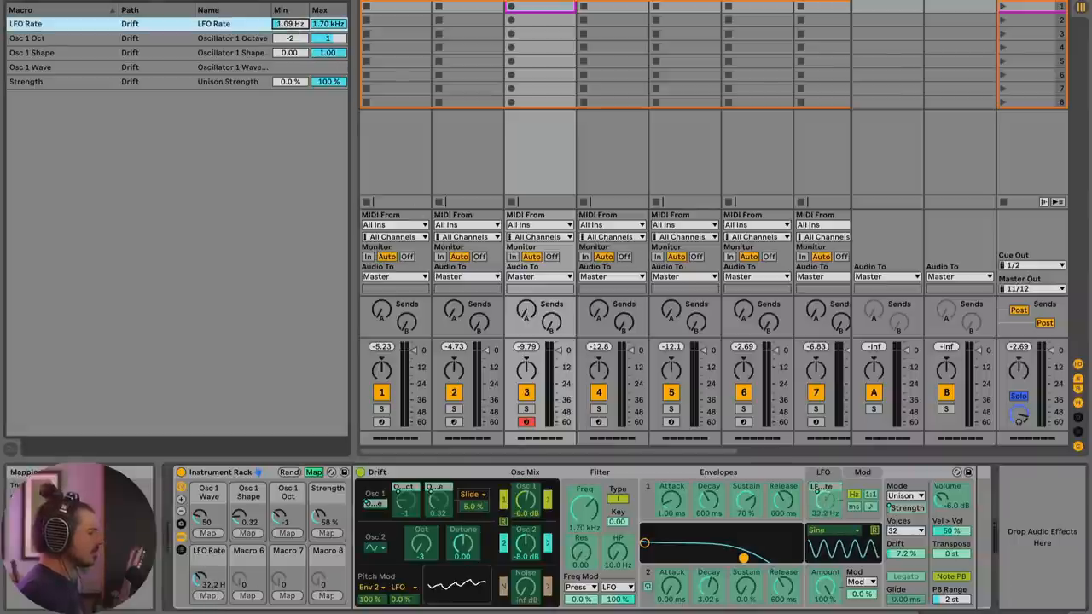
# - Set the LFO Rate macro's range to 7.06 Hz minimum and 510 Hz maximum
pyautogui.moveTo(290, 23); pyautogui.dragTo(290, 17)
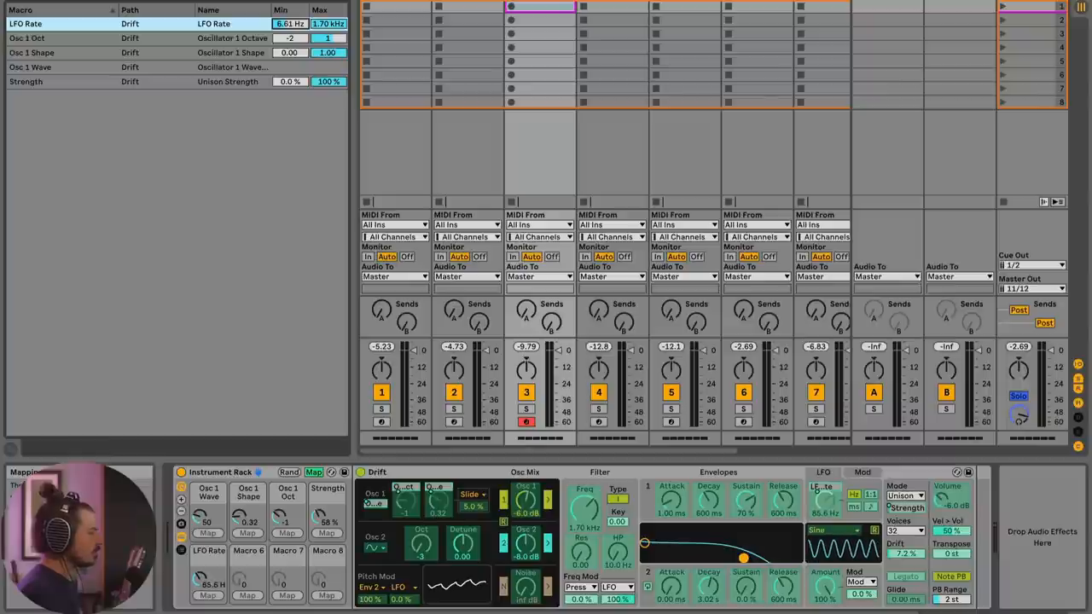
pyautogui.moveTo(288, 23); pyautogui.dragTo(288, 17)
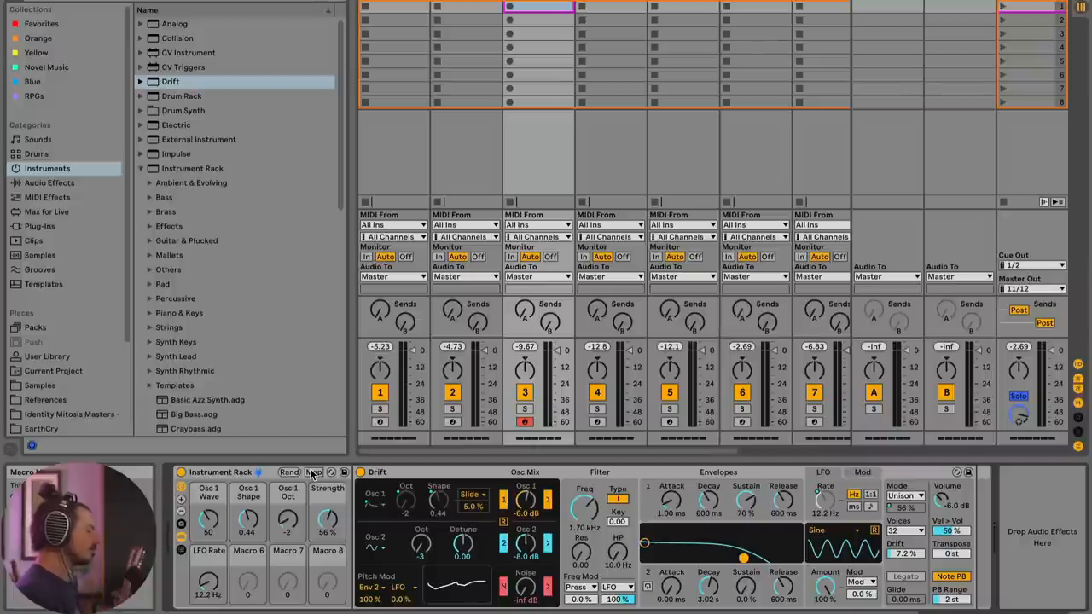
pyautogui.click(314, 471)
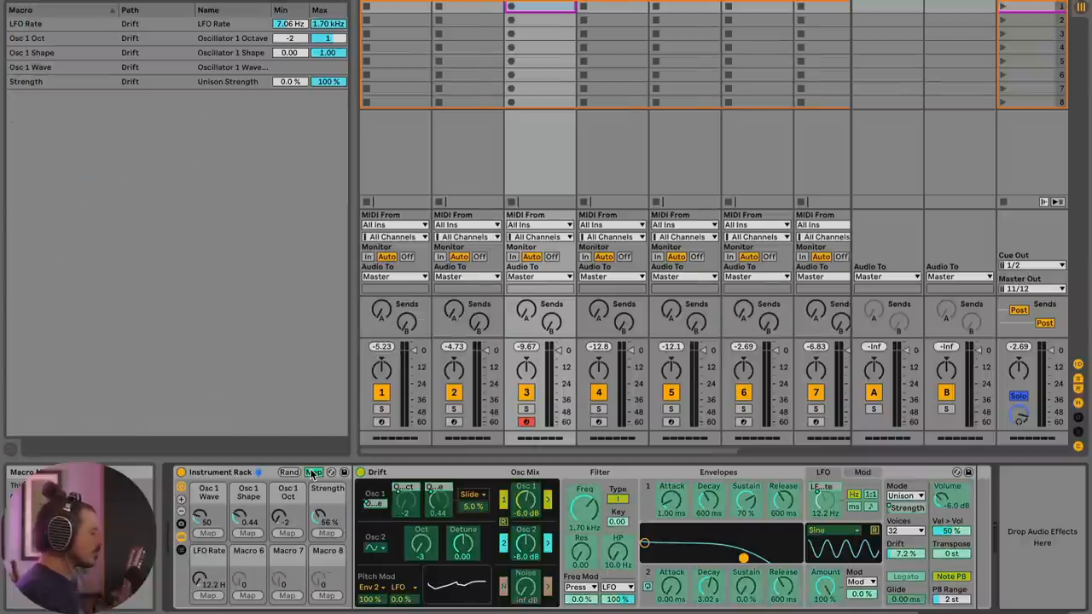
pyautogui.click(313, 471)
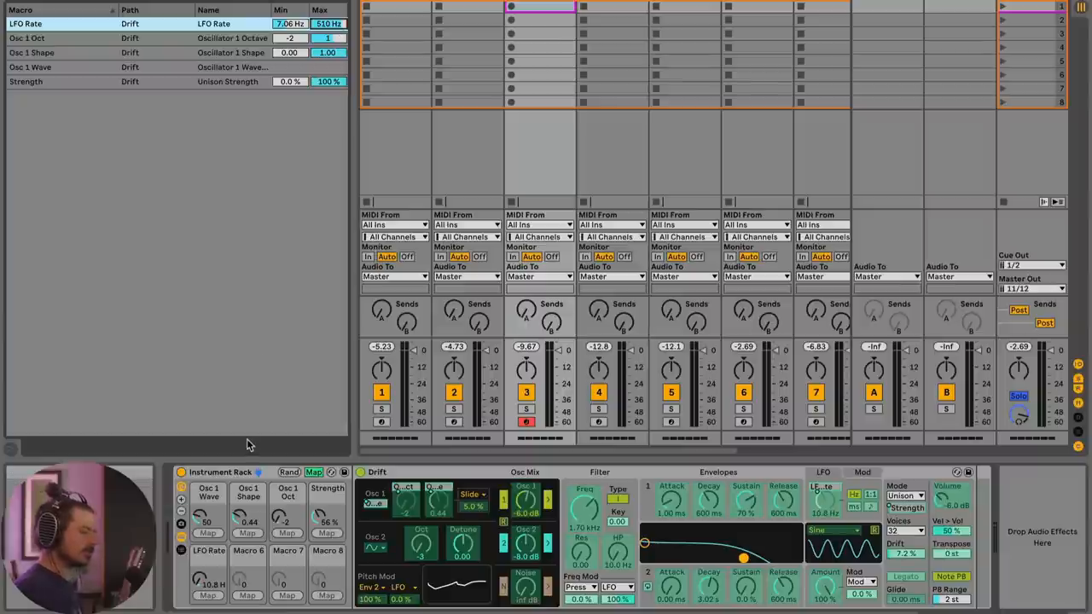
pyautogui.click(289, 471)
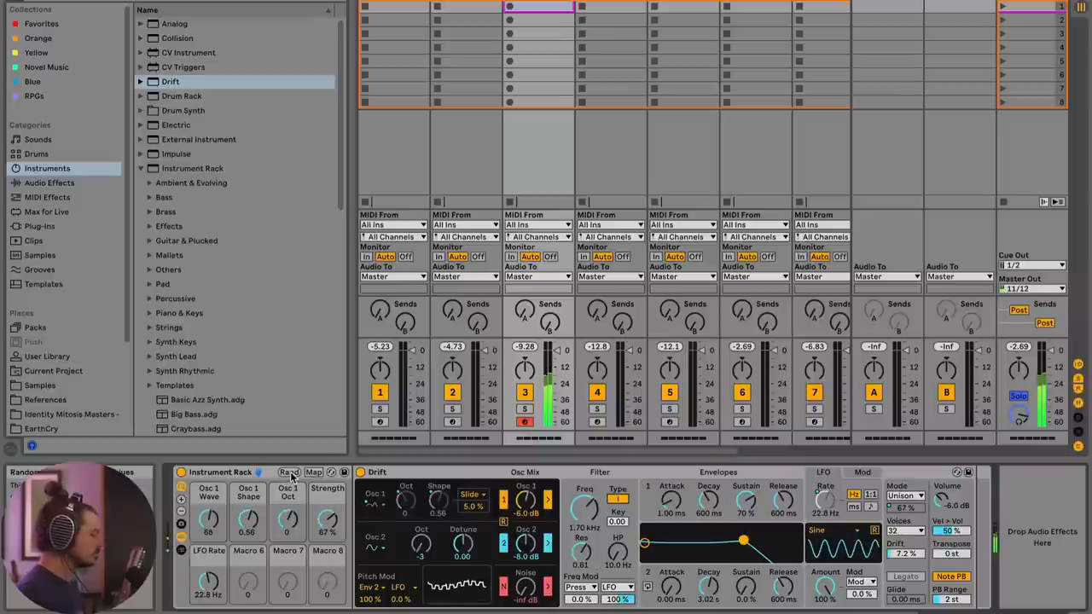
# - Randomize the macros, with the LFO synced at 1/8 and Env 2 modulating at 100%
pyautogui.click(289, 471)
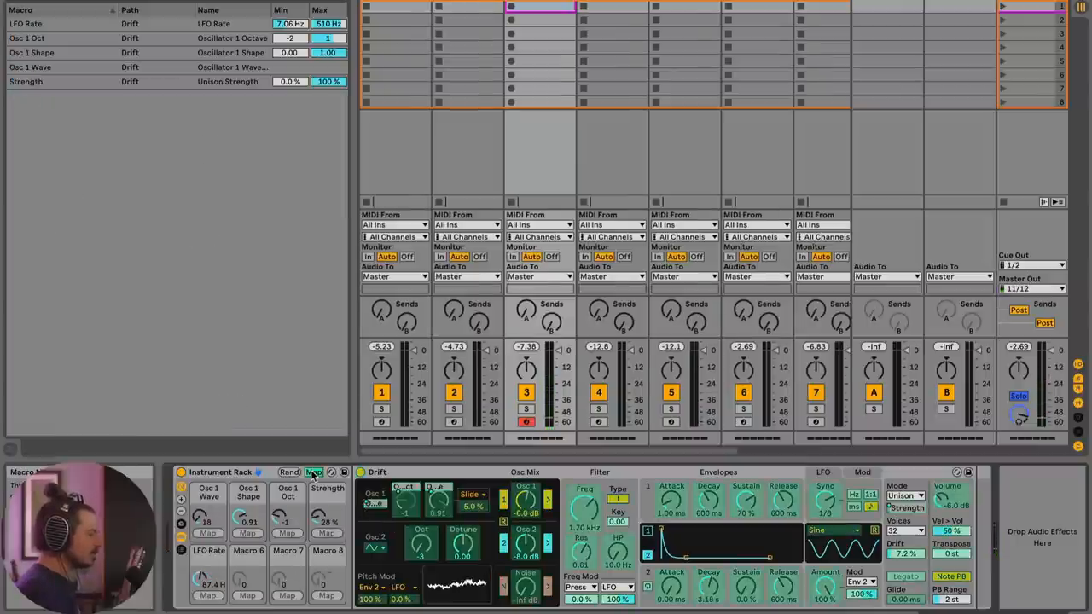
pyautogui.click(314, 471)
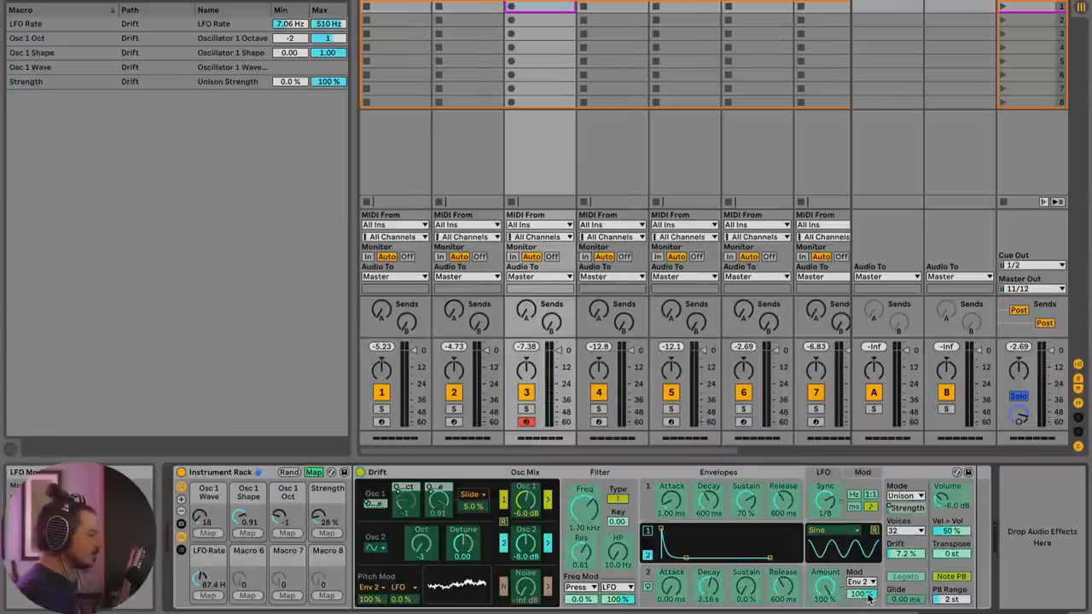
# - Map Drift's LFO modulation amount to macro 6, then re-randomize the macros
pyautogui.click(247, 595)
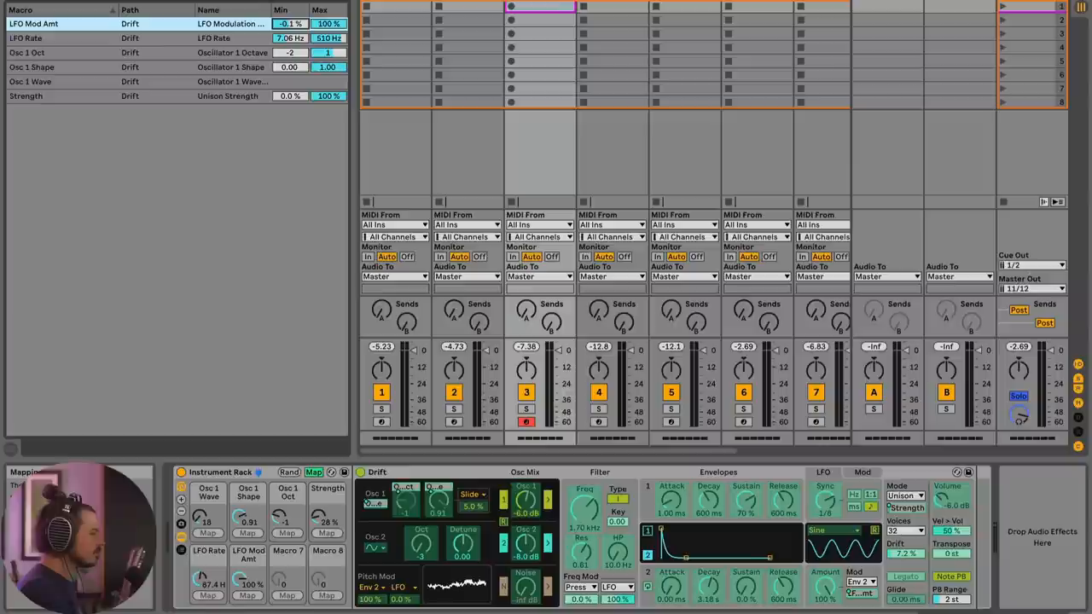
pyautogui.click(313, 471)
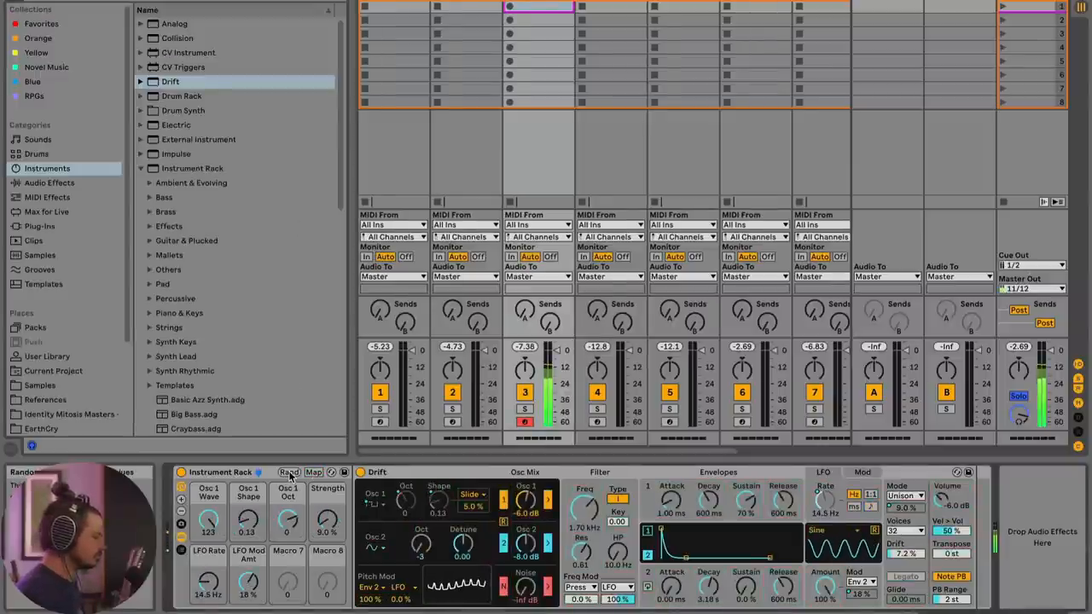
pyautogui.click(288, 472)
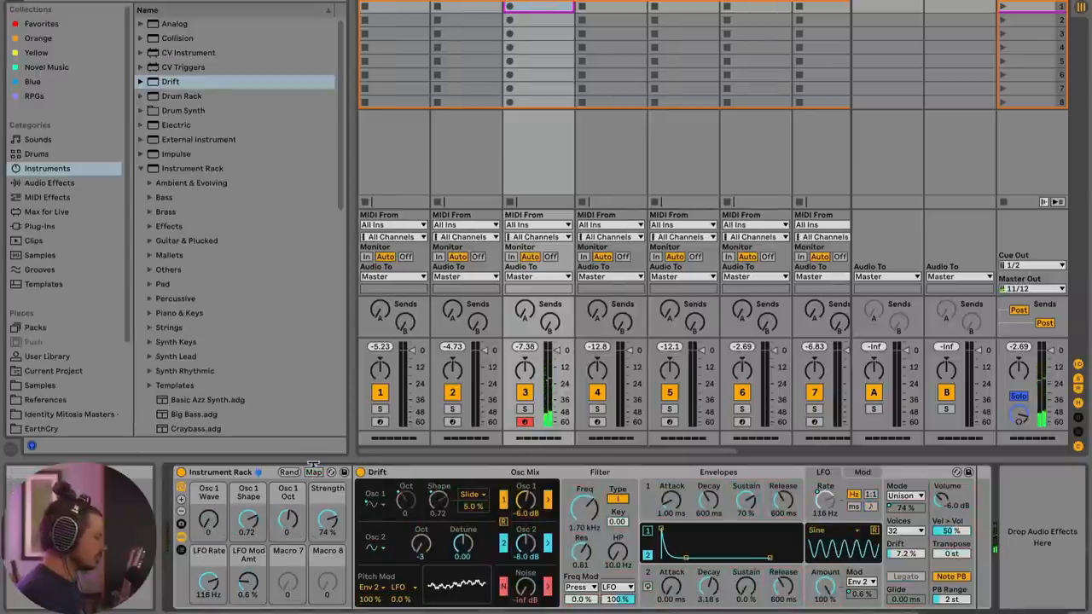
pyautogui.click(313, 472)
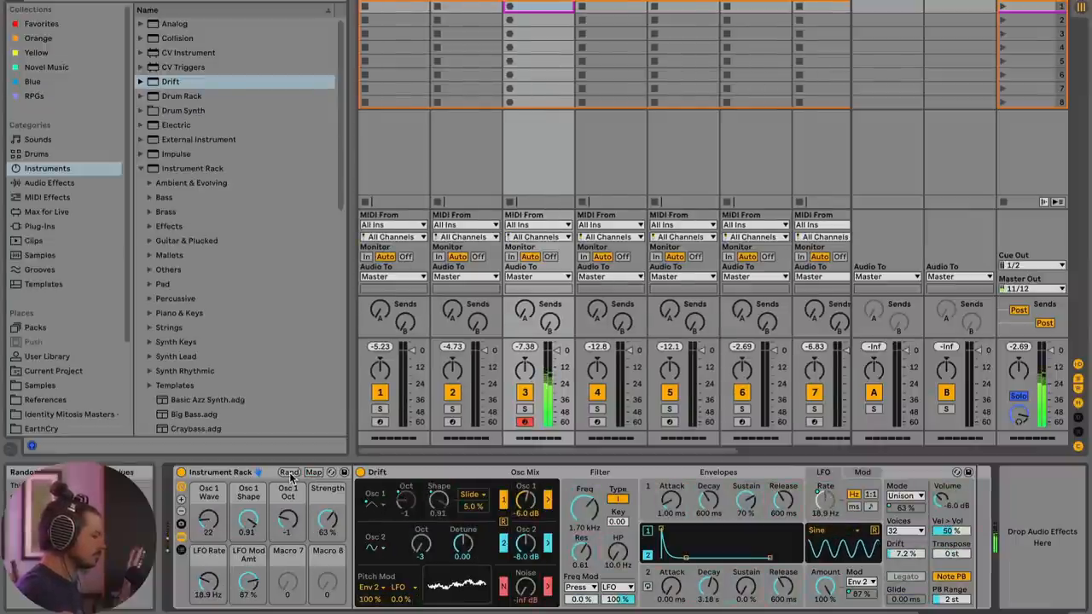
pyautogui.click(290, 472)
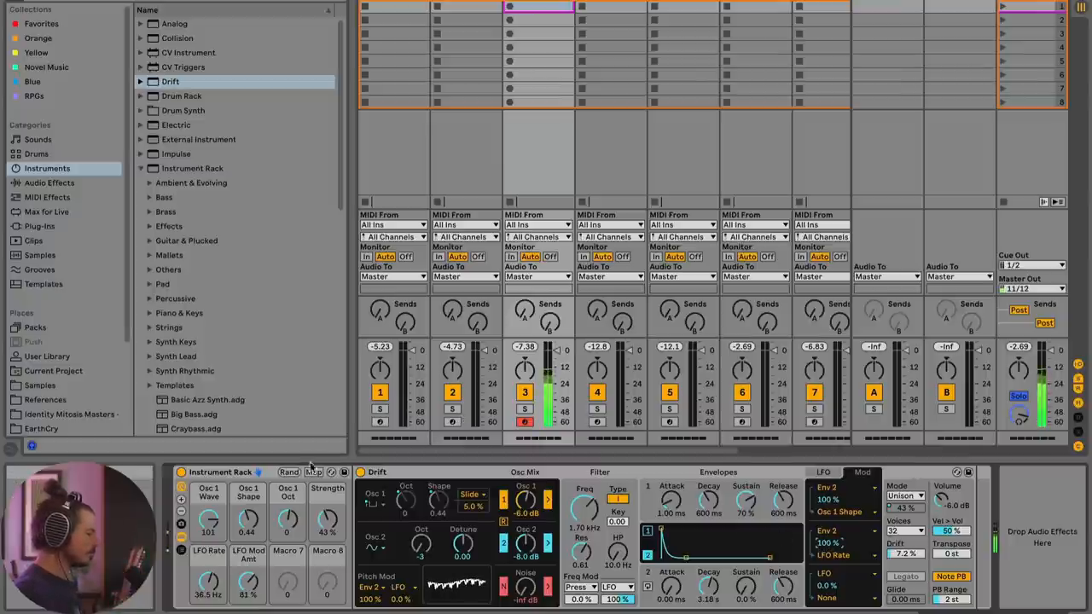
# - Map the Env 2 → LFO Rate amount to macro 7 'Mod Matrix', ranging 0%–100%
pyautogui.click(313, 472)
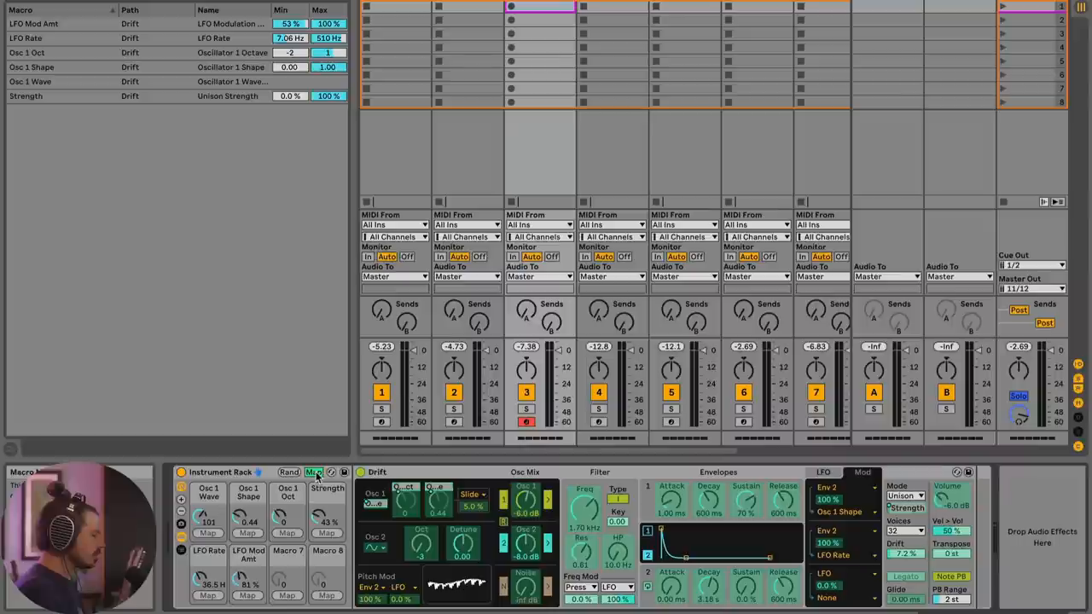
pyautogui.click(313, 472)
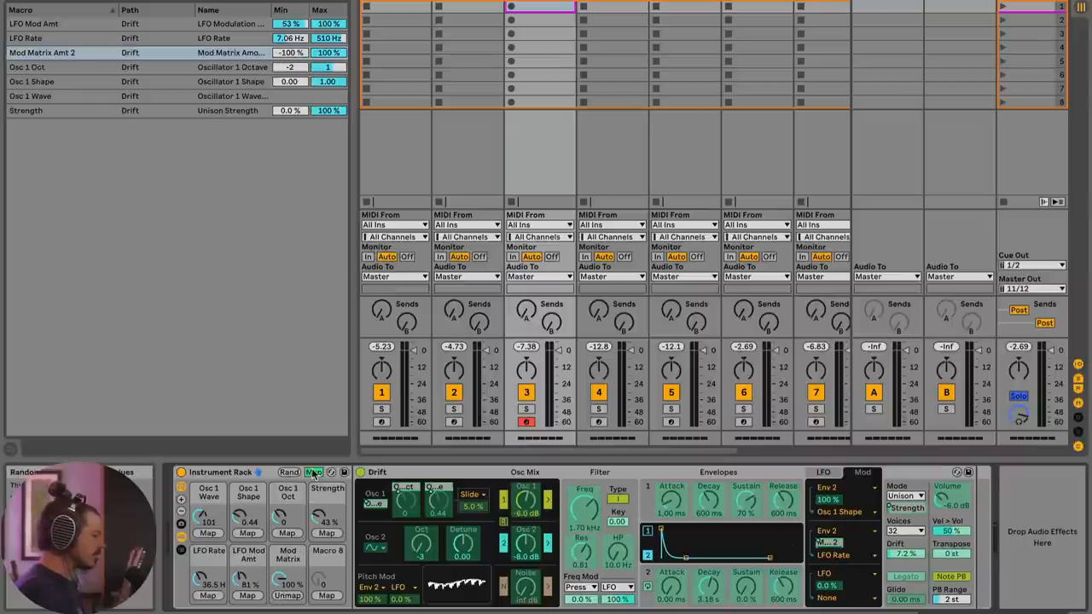
pyautogui.click(289, 471)
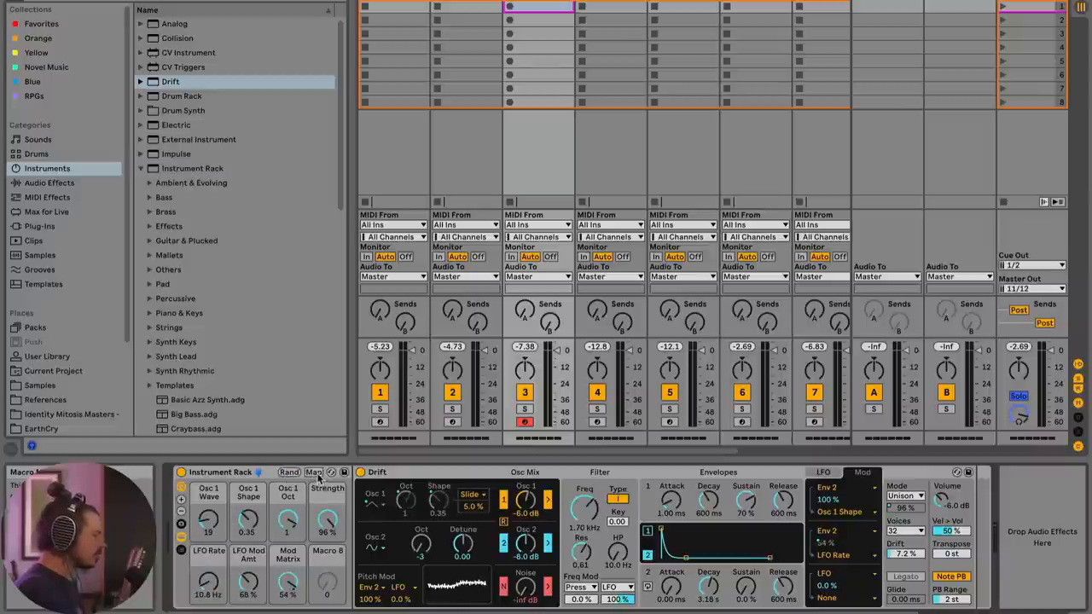
pyautogui.click(314, 471)
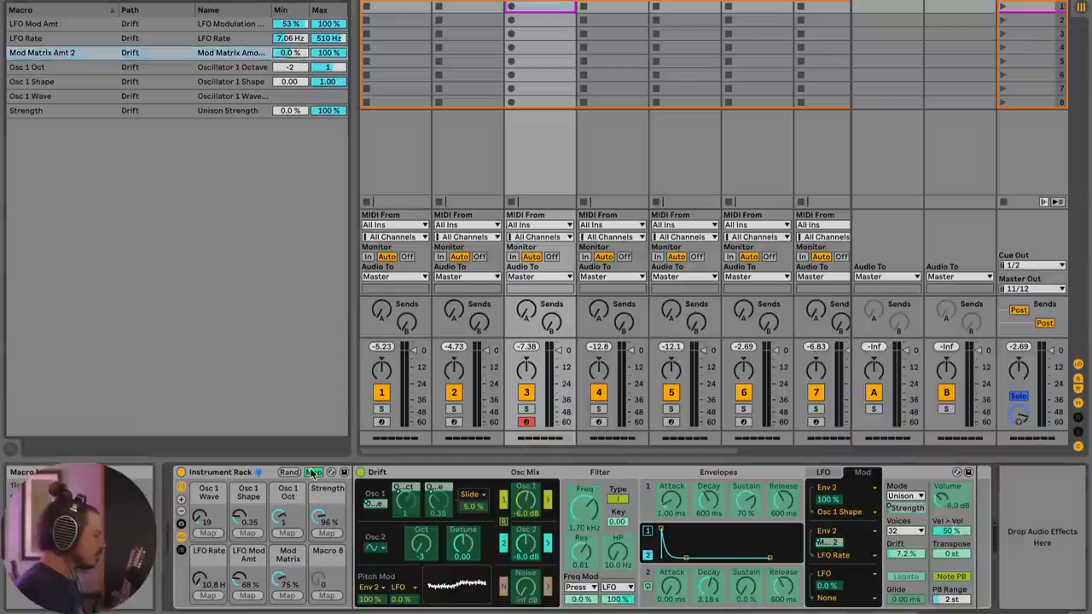
pyautogui.click(290, 472)
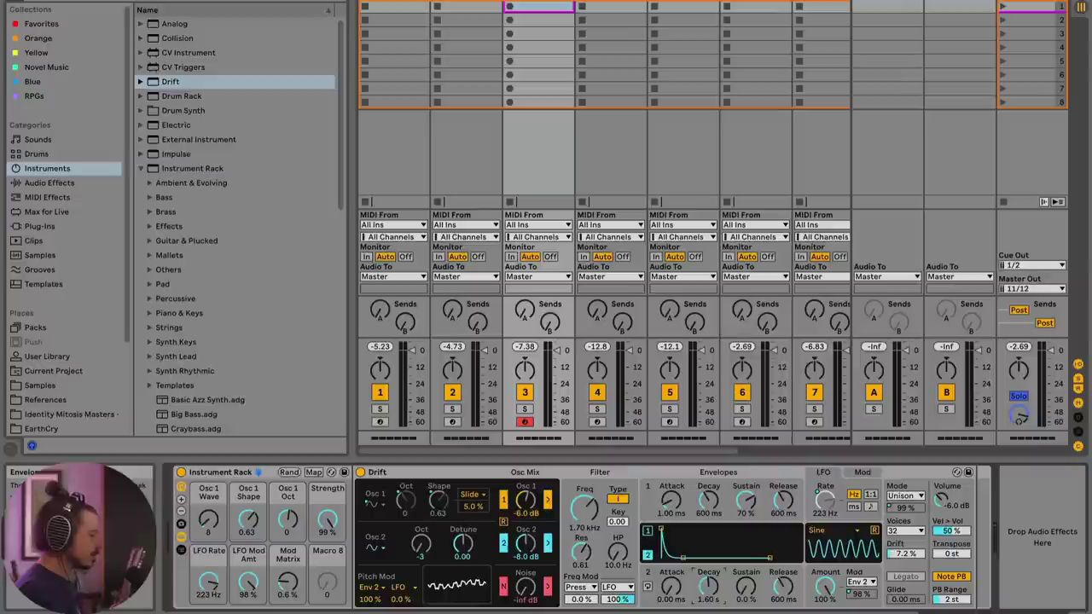
# - Set Env 2 decay to about three seconds and start mapping it to macro 8
pyautogui.moveTo(708, 585); pyautogui.dragTo(708, 571)
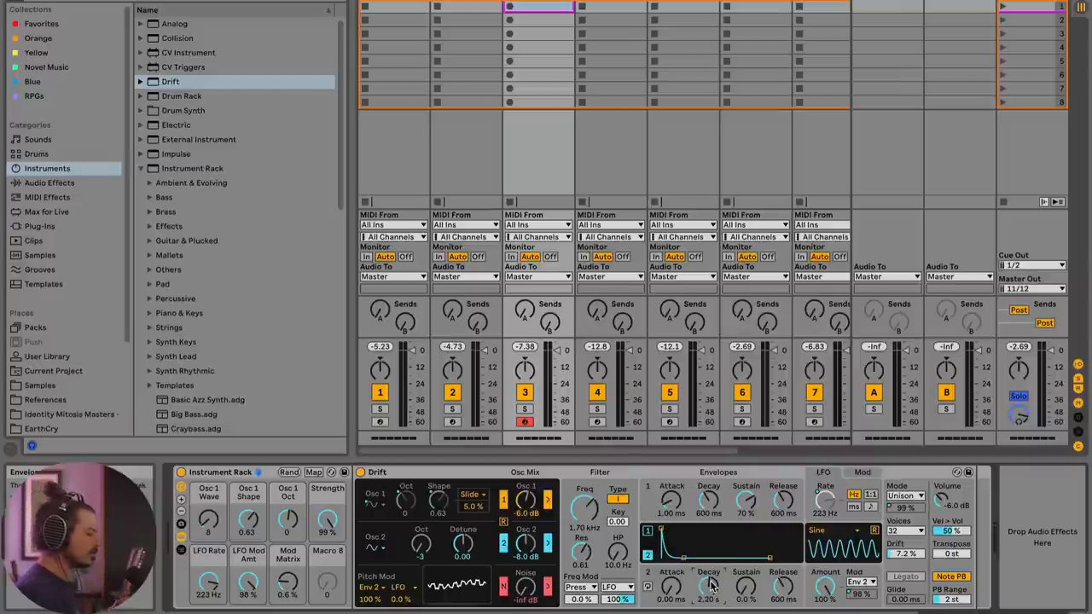
pyautogui.moveTo(708, 587); pyautogui.dragTo(708, 563)
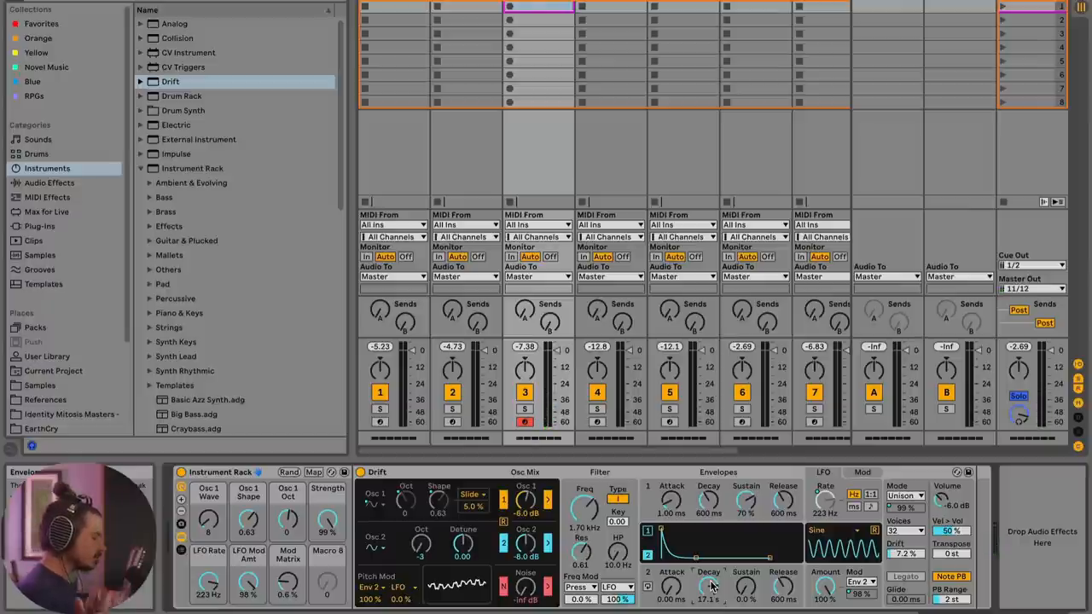
pyautogui.moveTo(708, 586); pyautogui.dragTo(708, 576)
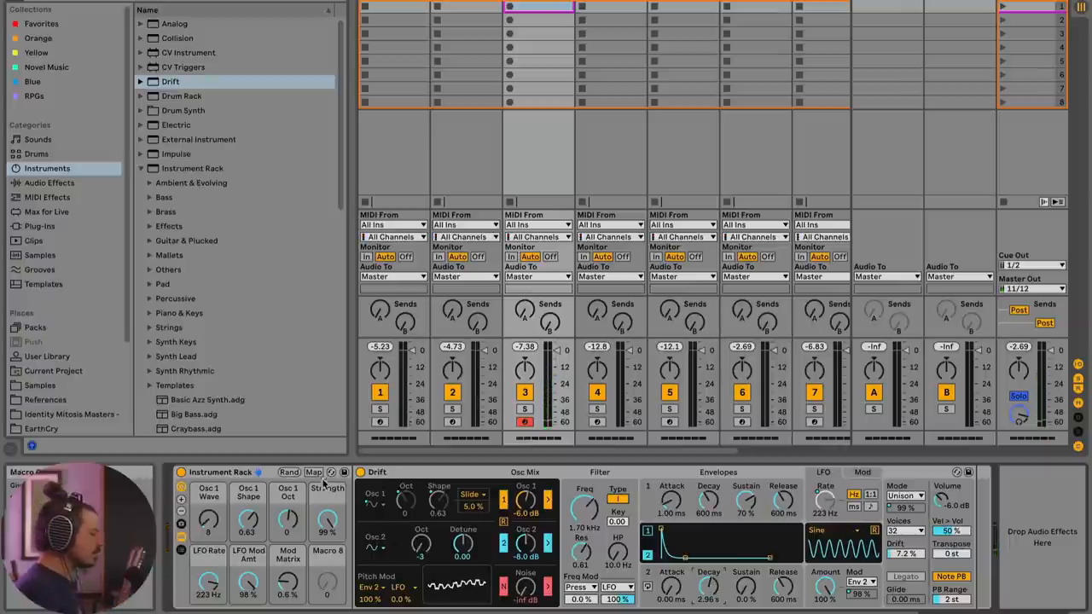
pyautogui.click(314, 472)
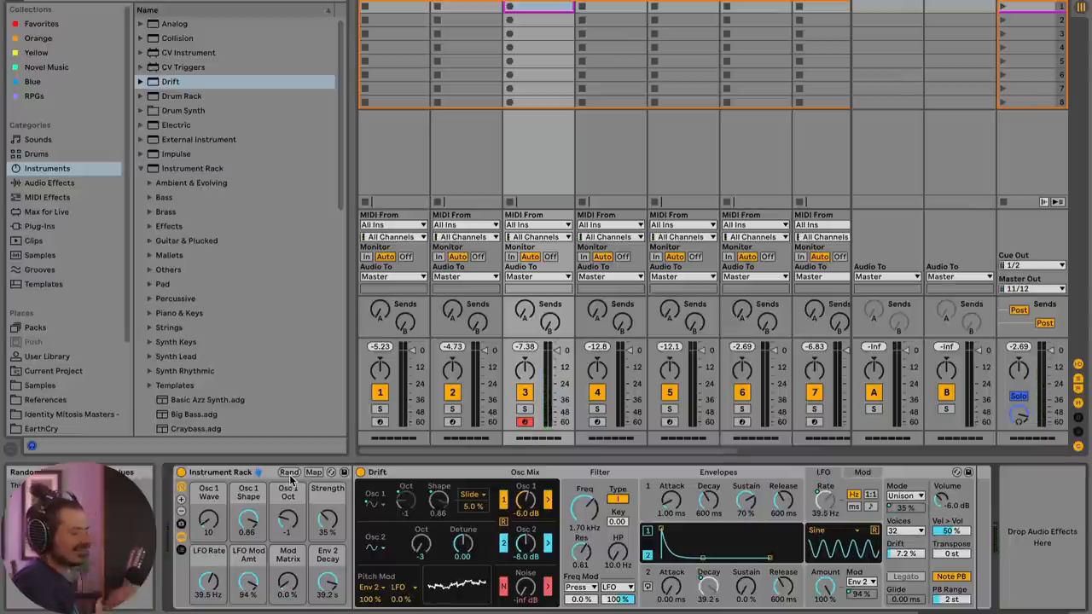
# - Randomize the macros and save the rack as preset 'RPG - Drift Variation'
pyautogui.click(290, 471)
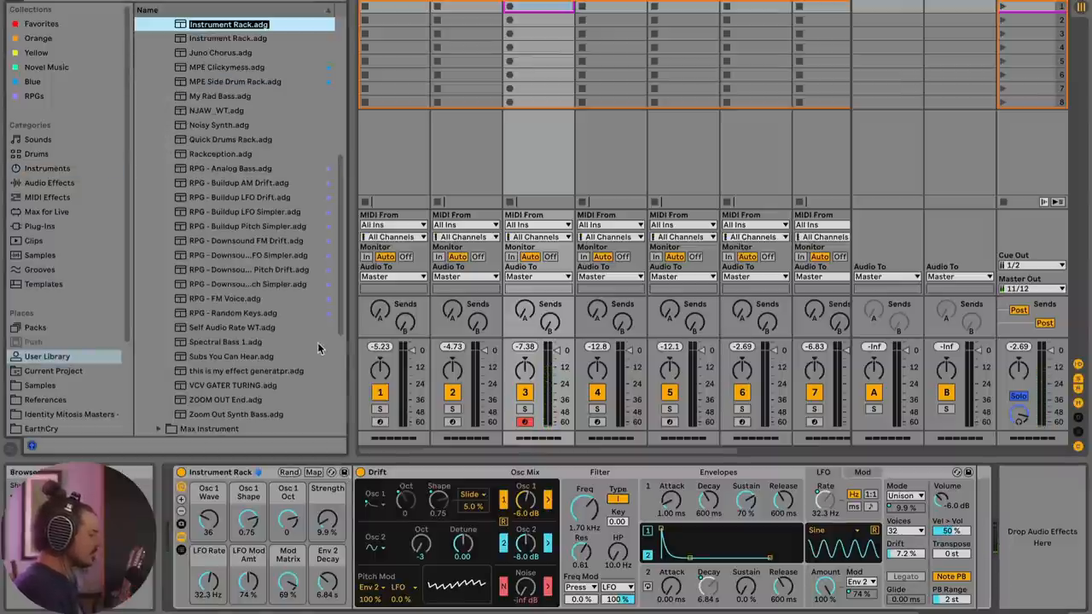
pyautogui.write('RPG - Drift')
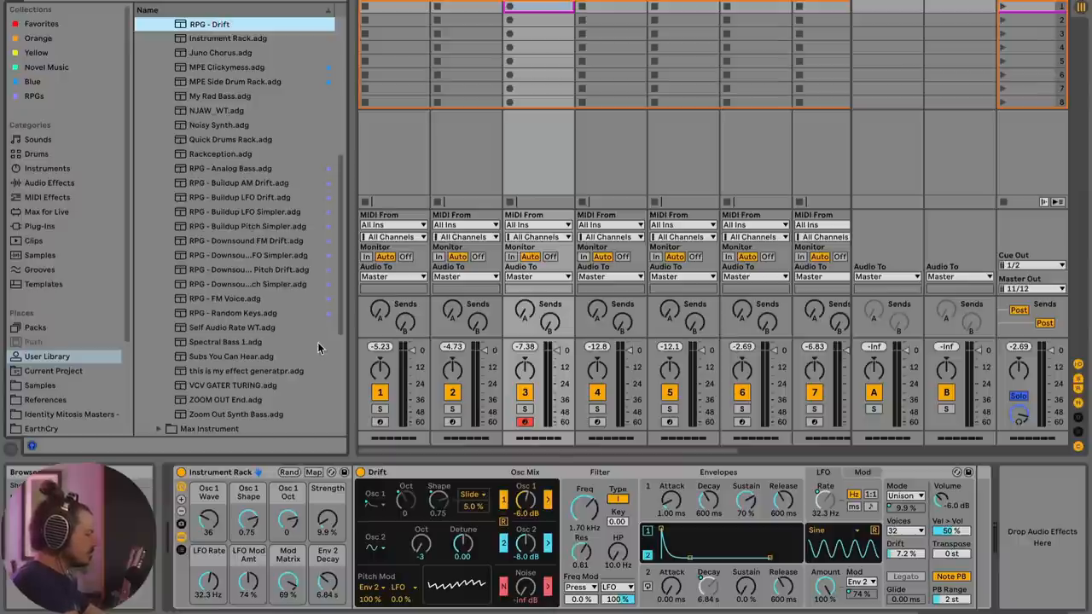
pyautogui.click(234, 283)
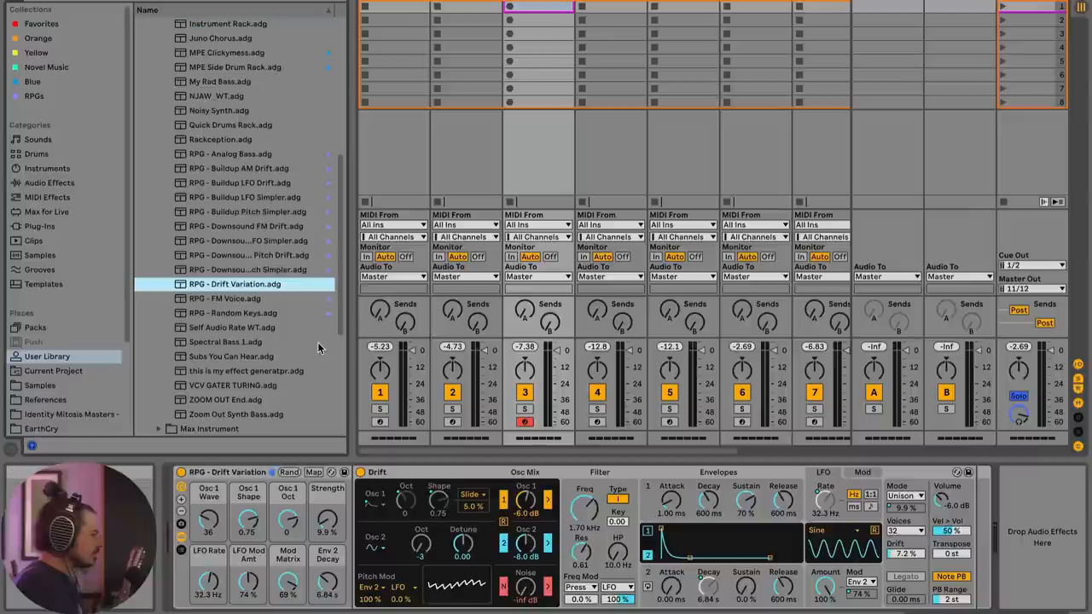
# - Add the preset to the RPGs collection and invert the pitch envelope modulation to -100%
pyautogui.rightClick(235, 283)
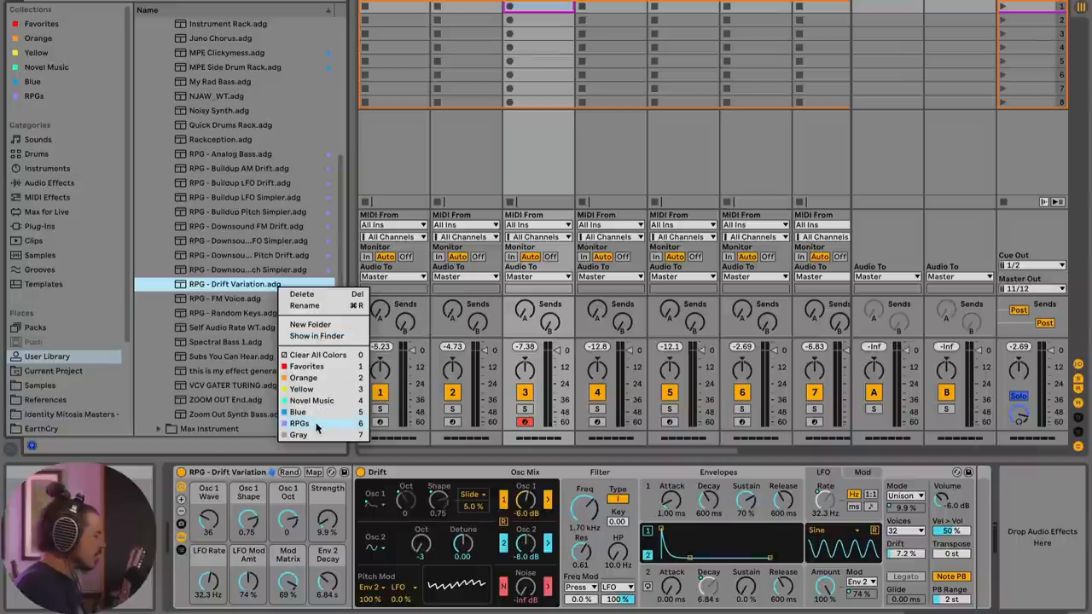
pyautogui.click(298, 423)
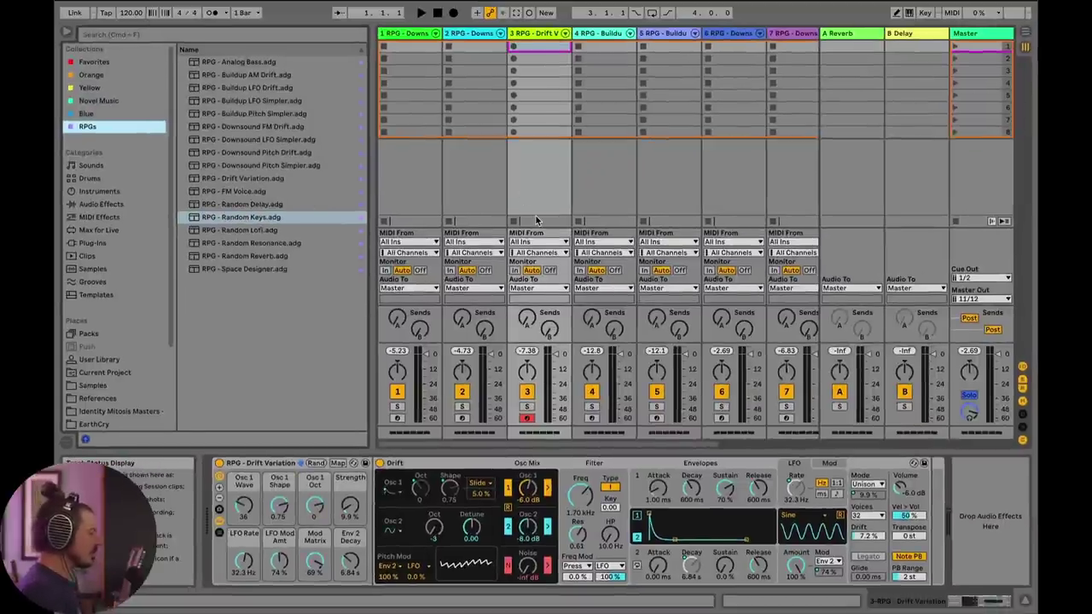
pyautogui.moveTo(559, 287)
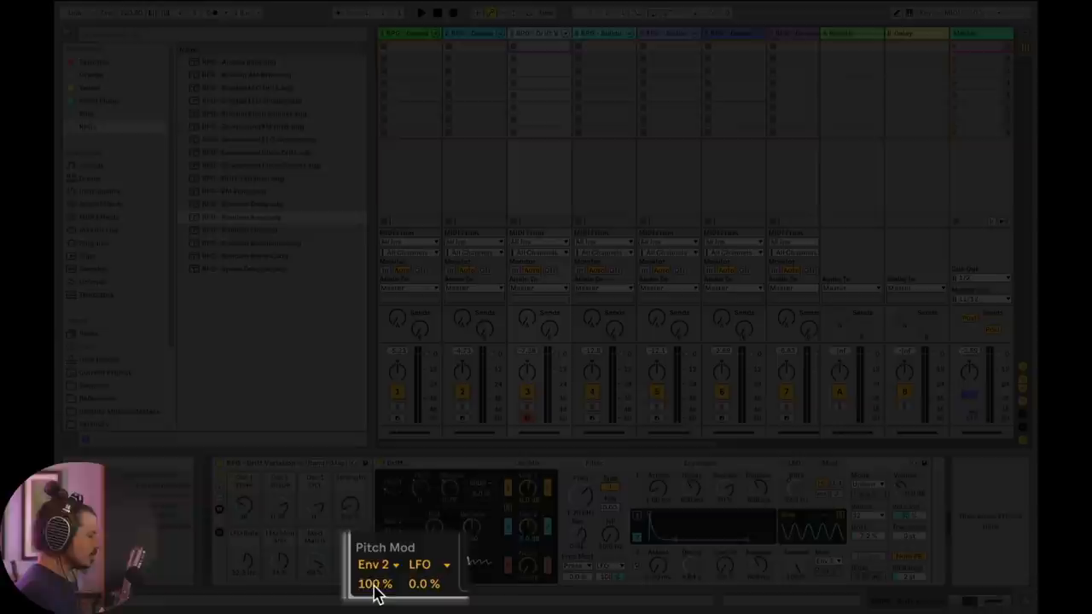
pyautogui.moveTo(375, 584); pyautogui.dragTo(375, 597)
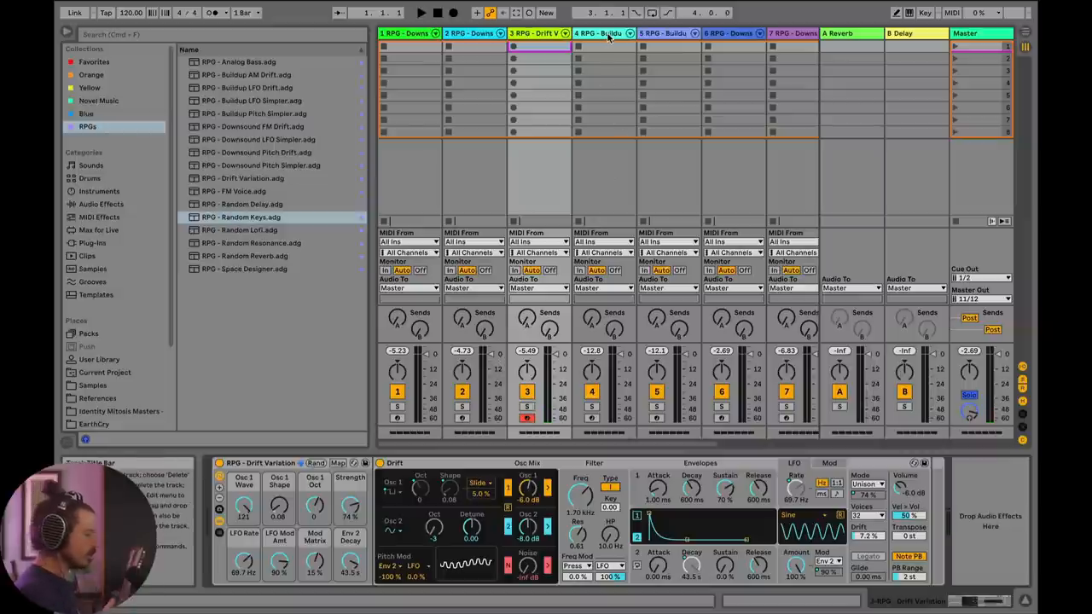
# - View track 4's Buildup LFO rack, then track 5's Buildup AM Drift rack
pyautogui.click(601, 34)
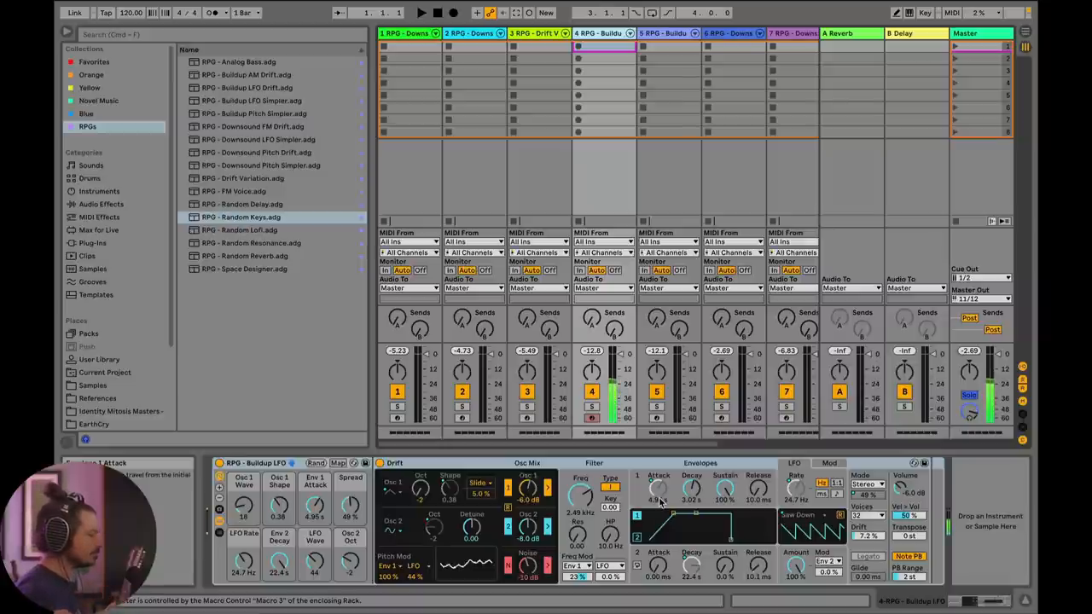
pyautogui.click(669, 34)
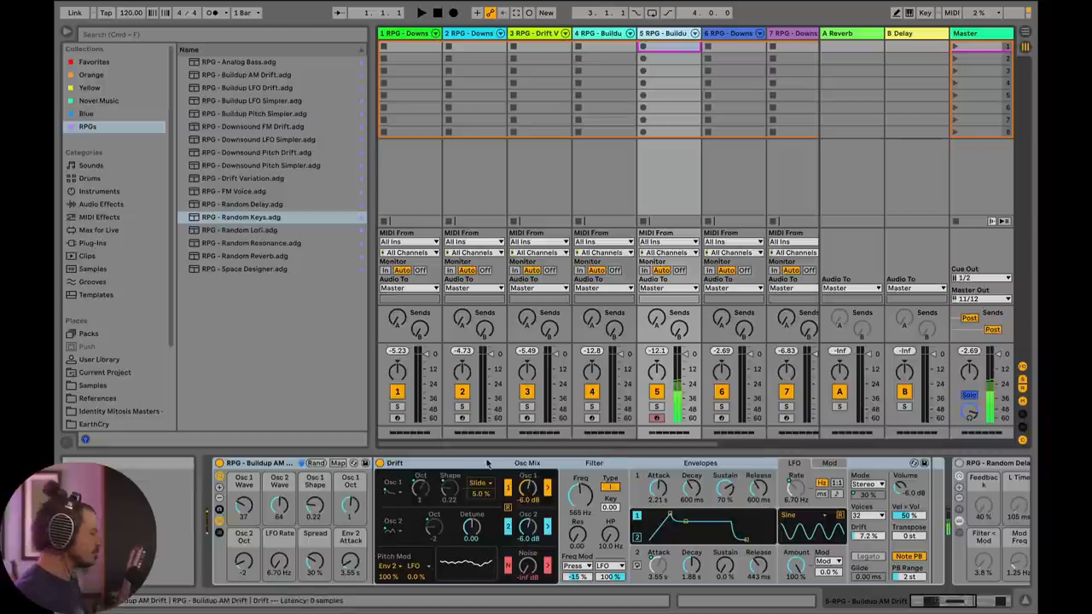
pyautogui.click(316, 463)
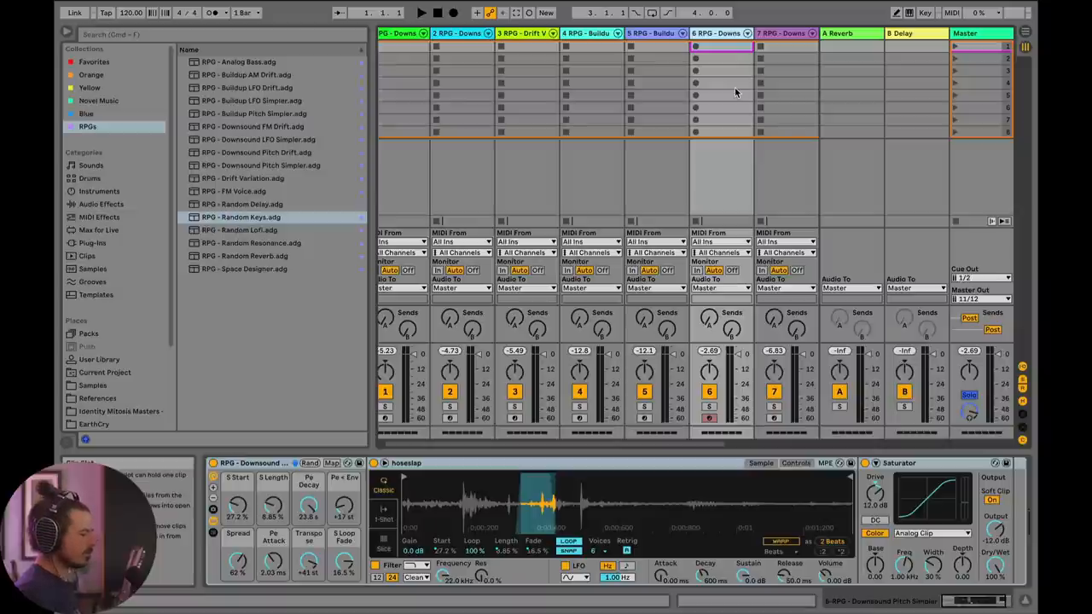
pyautogui.moveTo(591, 474)
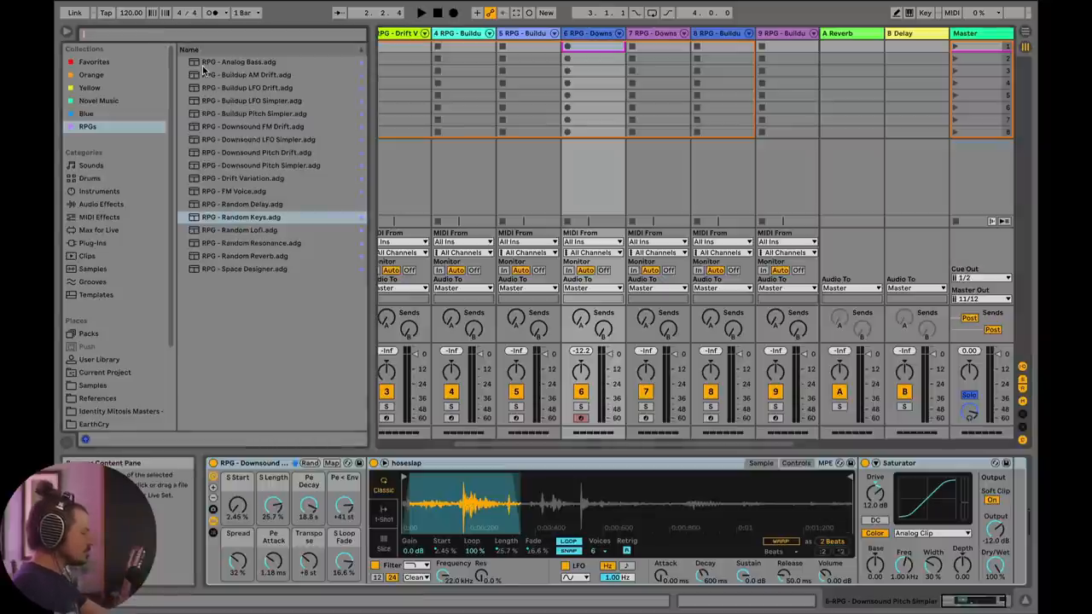
# - Search 'elephant', load ElephantBass_S10011.wav into the Downsound Pitch Simpler, and randomize macros
pyautogui.write('elephant')
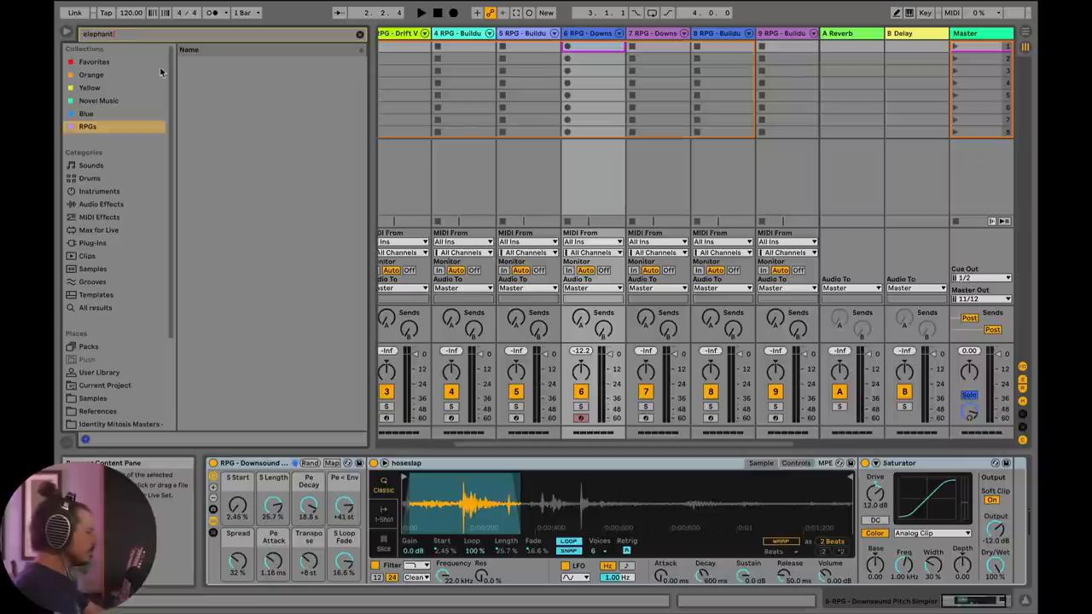
pyautogui.click(92, 399)
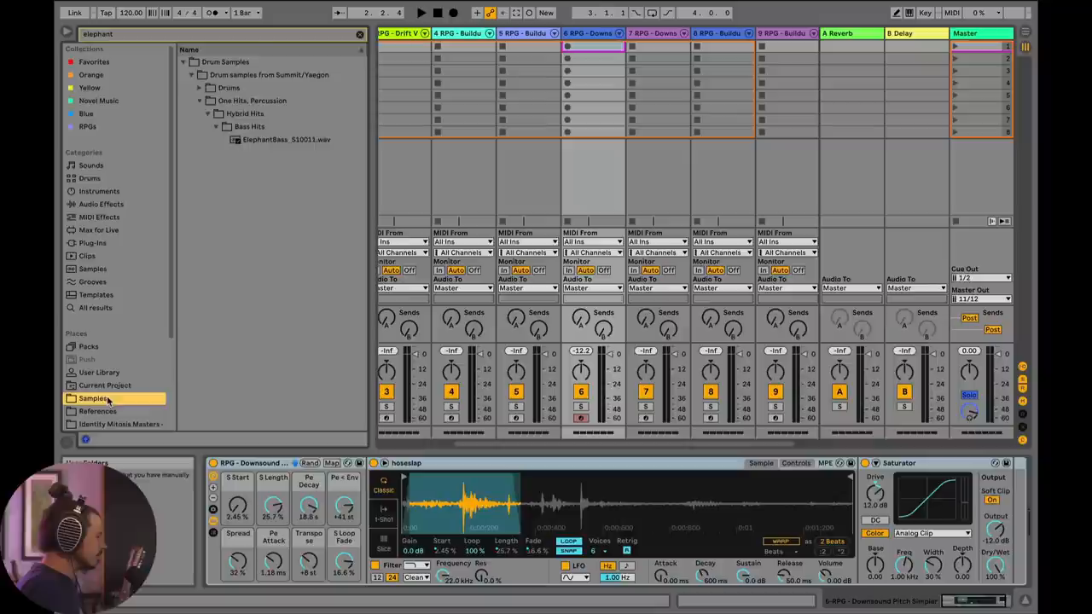
pyautogui.click(286, 139)
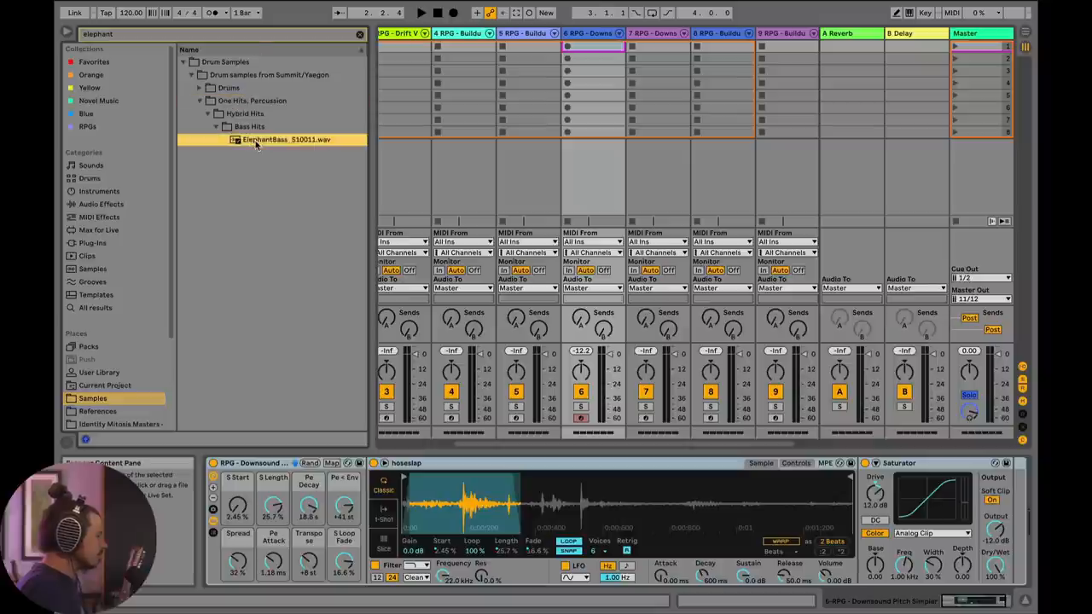
pyautogui.click(285, 139)
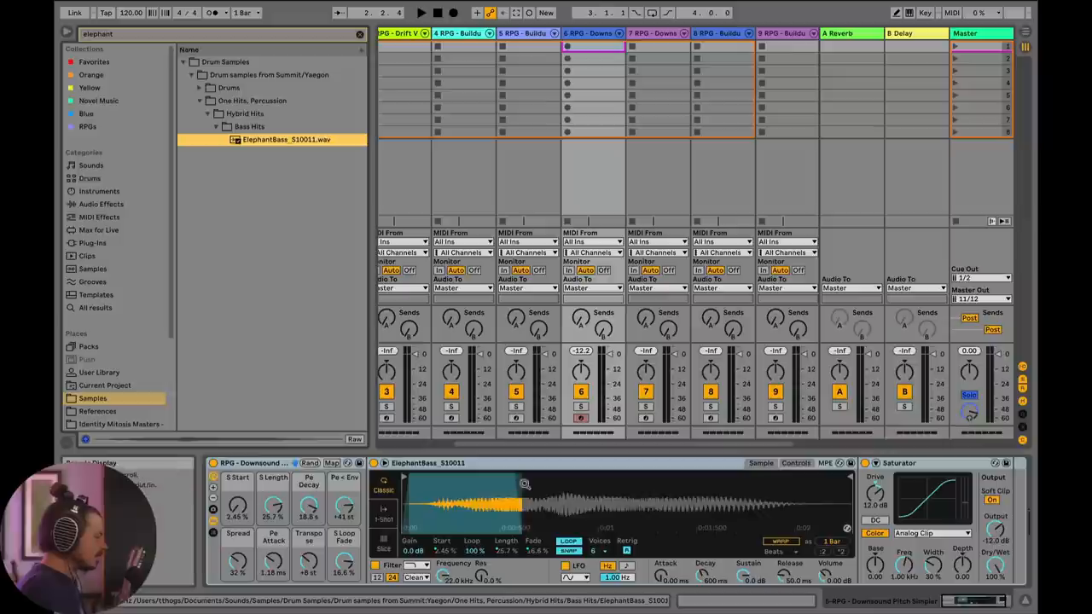
pyautogui.click(309, 462)
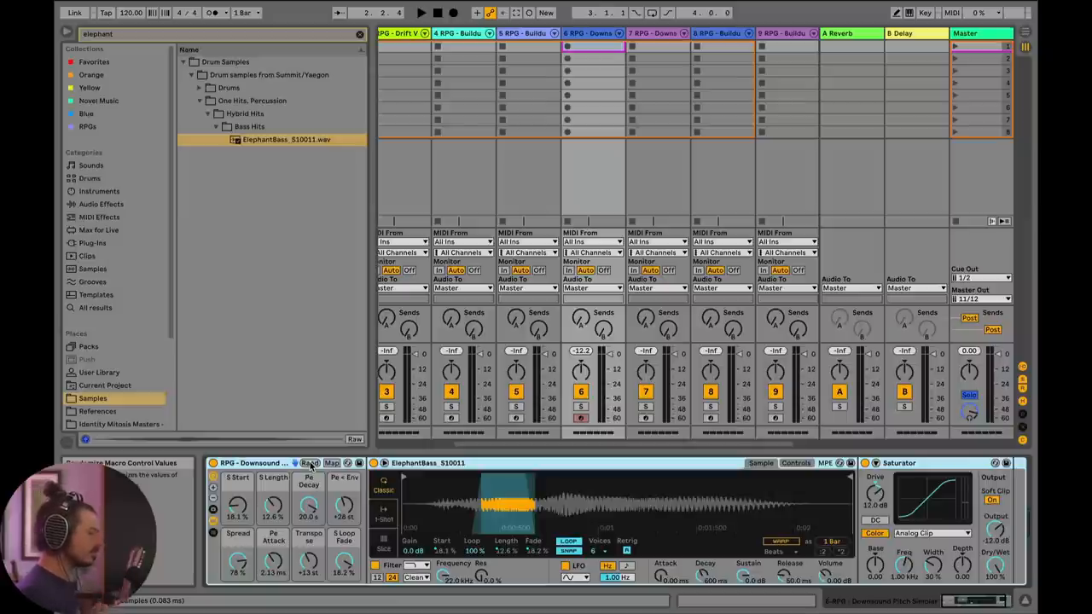
pyautogui.click(656, 34)
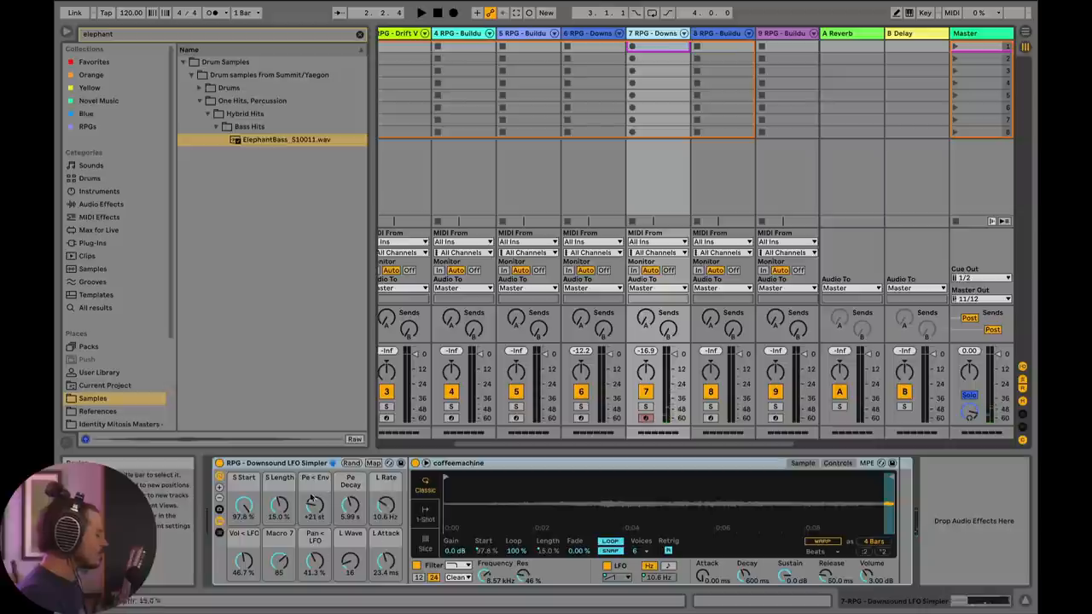
# - Randomize the Downsound LFO Simpler's macros twice, then select track 8's Buildup Pitch Simpler
pyautogui.click(349, 462)
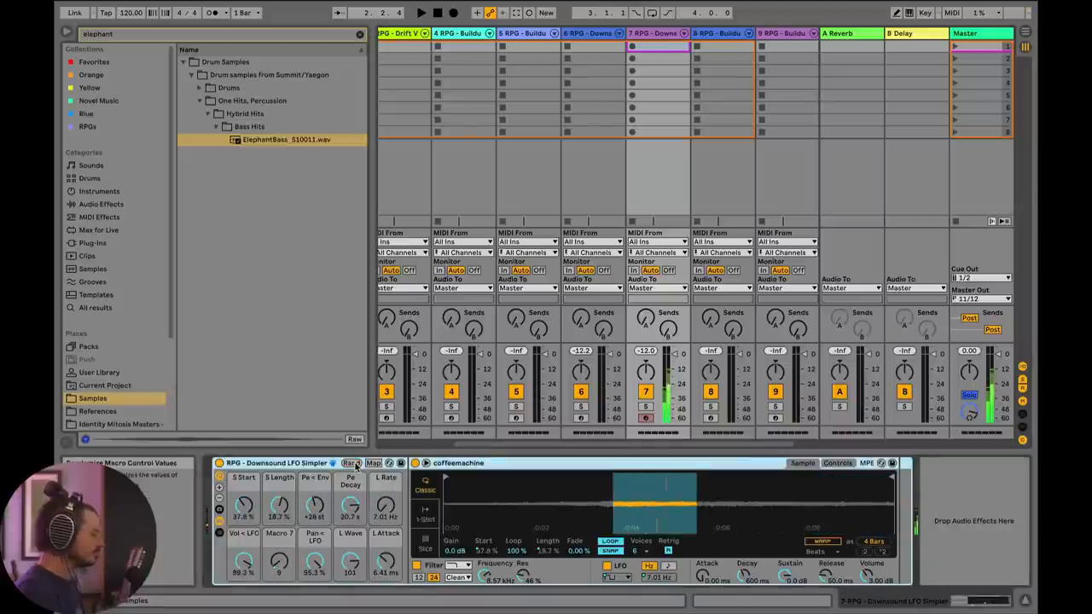
pyautogui.click(351, 463)
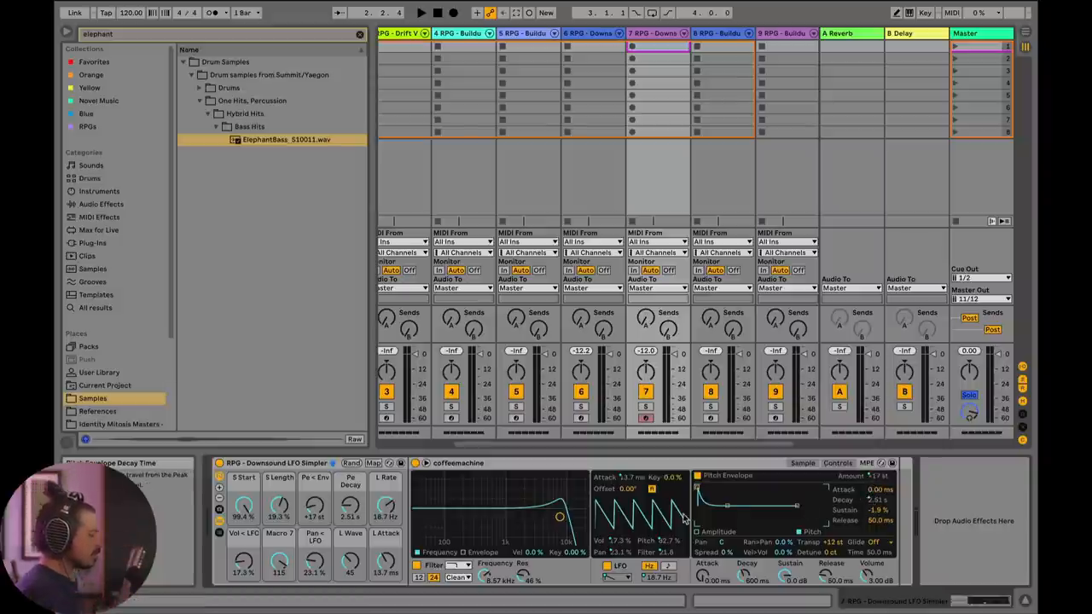
pyautogui.moveTo(631, 528)
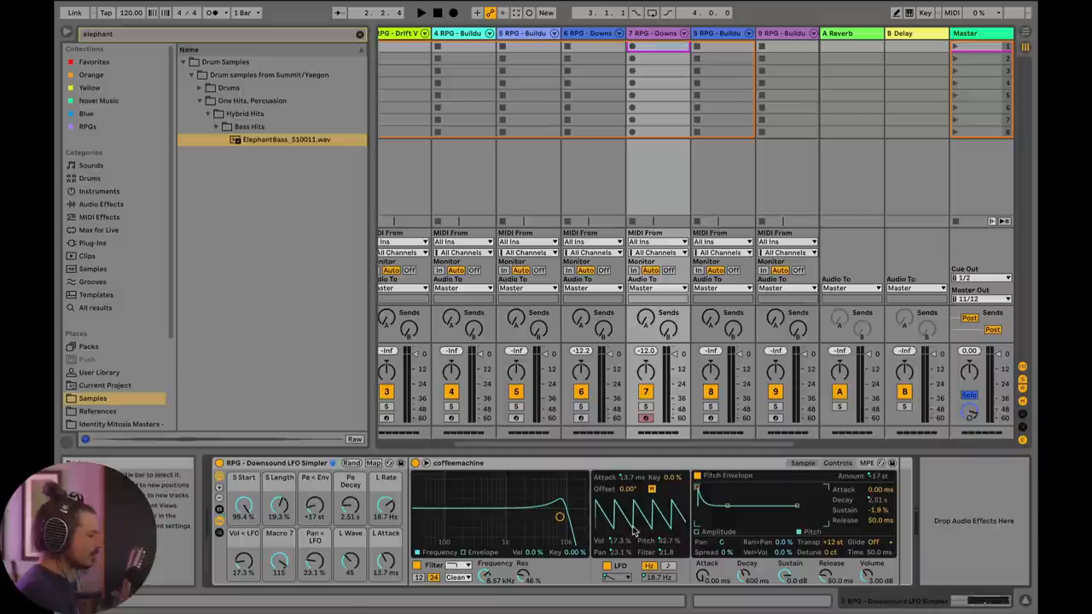
pyautogui.click(720, 33)
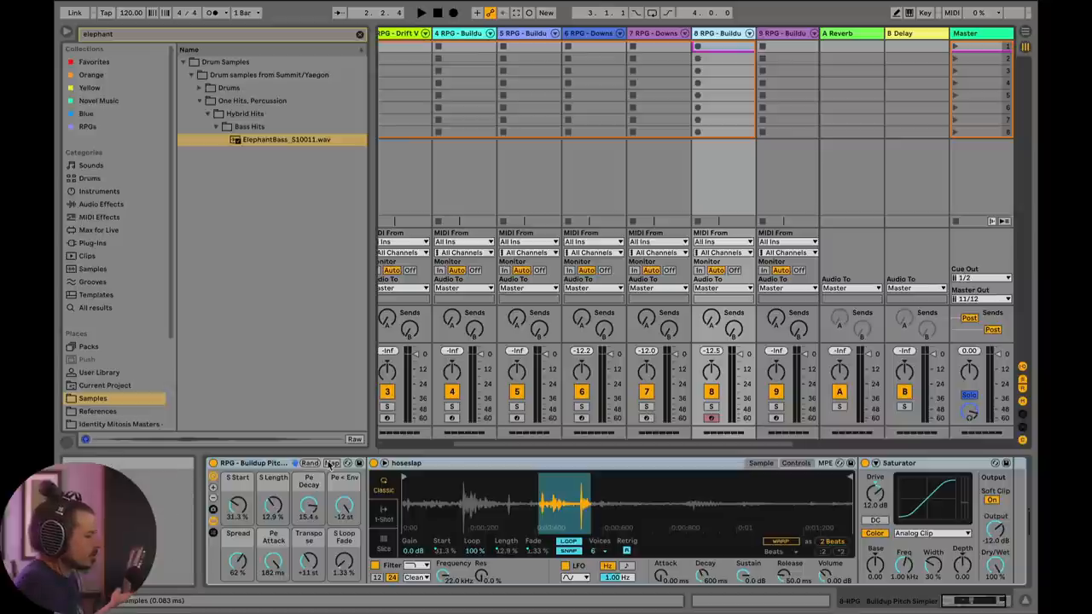
# - Randomize track 8's macros, then select track 9 and randomize its clap Simpler macros
pyautogui.click(310, 463)
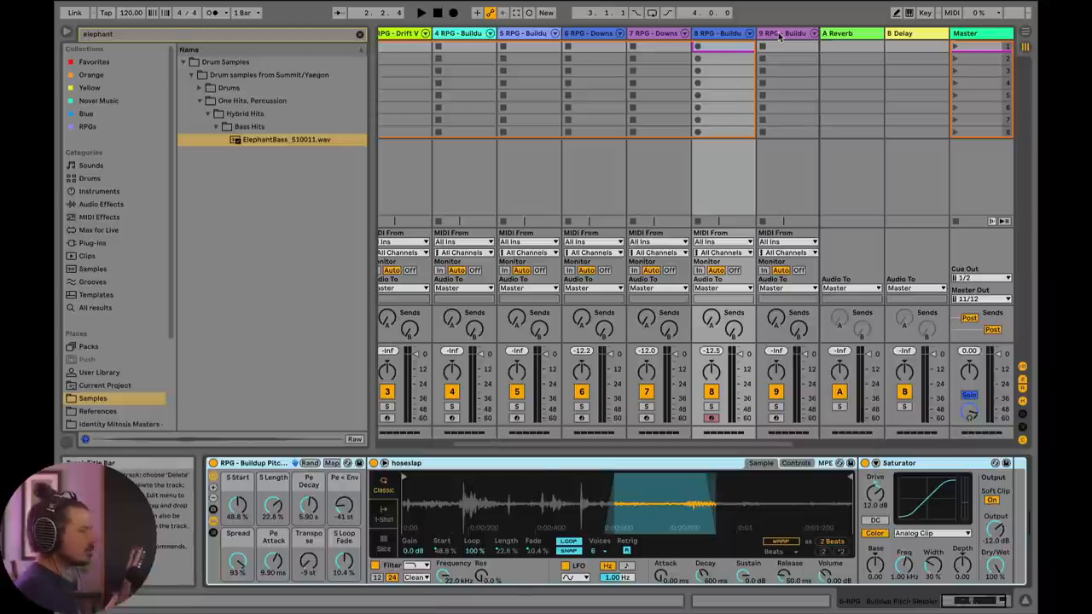
pyautogui.click(781, 33)
pyautogui.write('clap')
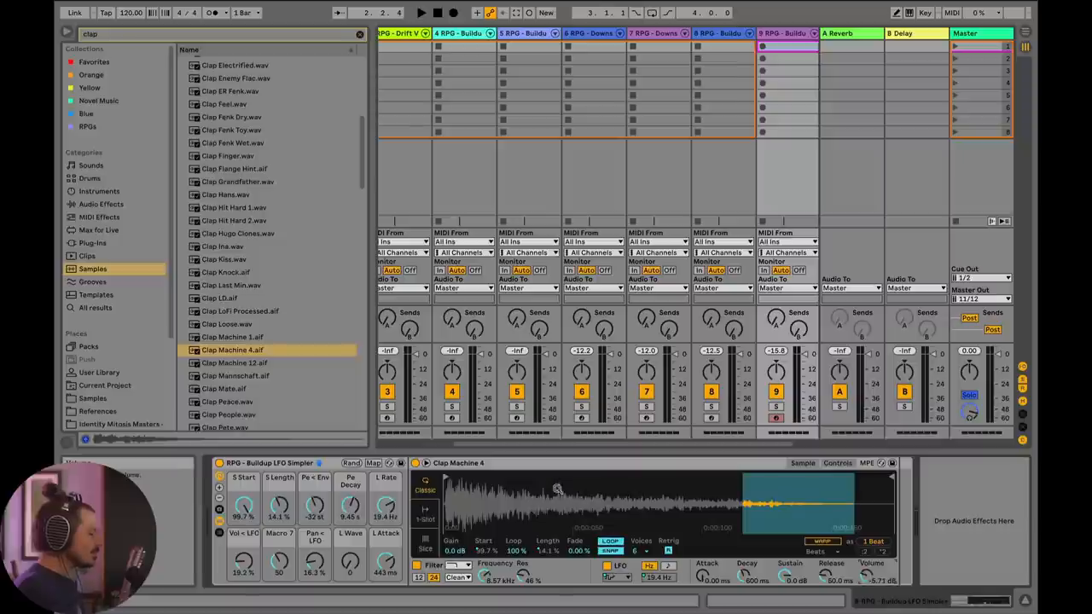
pyautogui.click(351, 462)
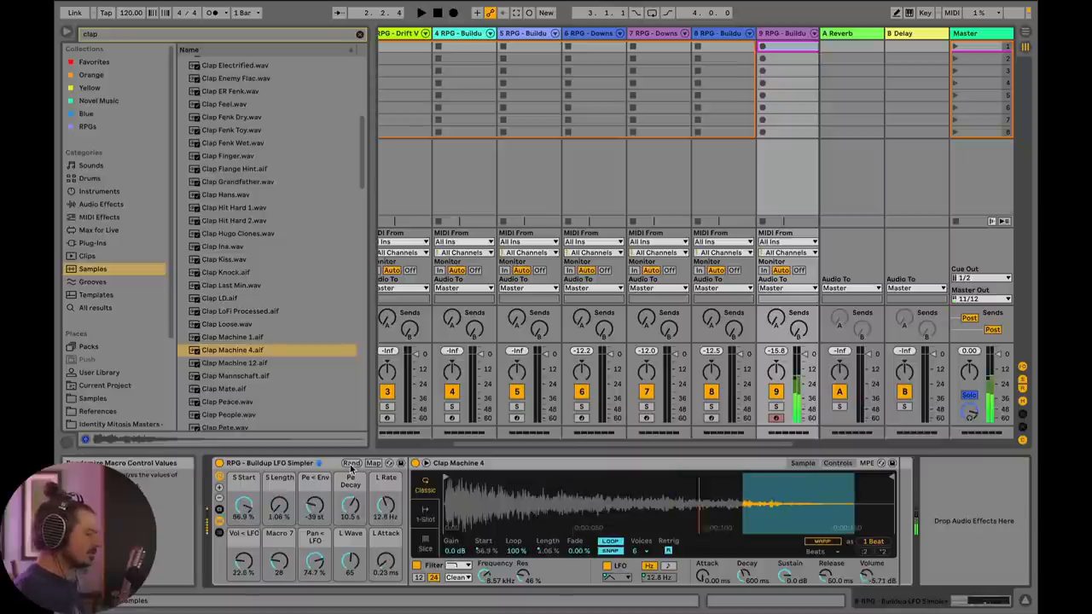
# - Audition Clap Flange Hint and Clap Wood Block, then search 'clap' and load CNTRL_HK2_Clap_015
pyautogui.click(351, 463)
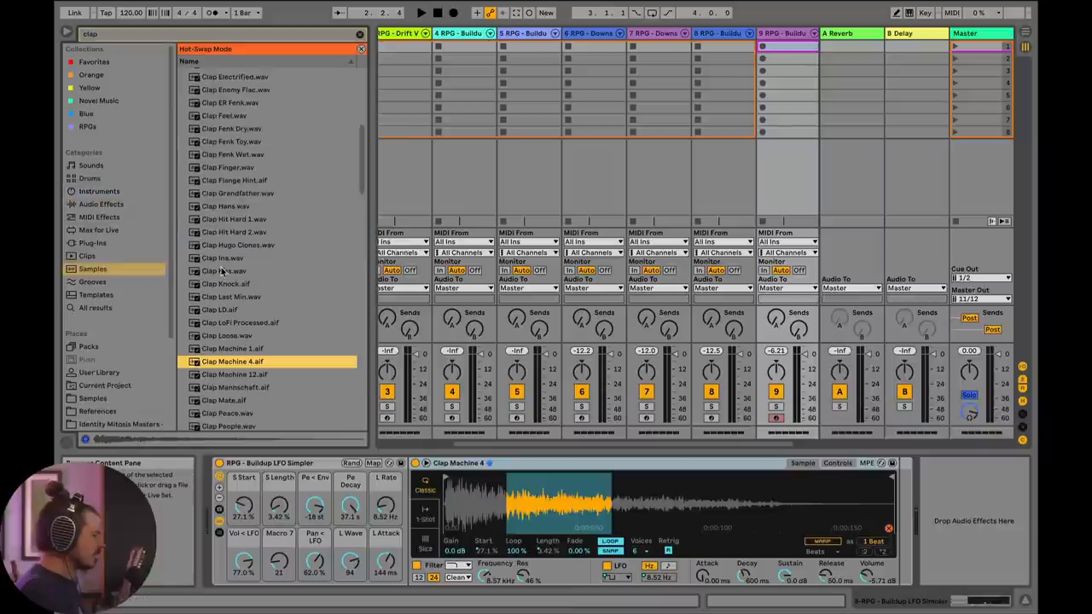
pyautogui.click(226, 271)
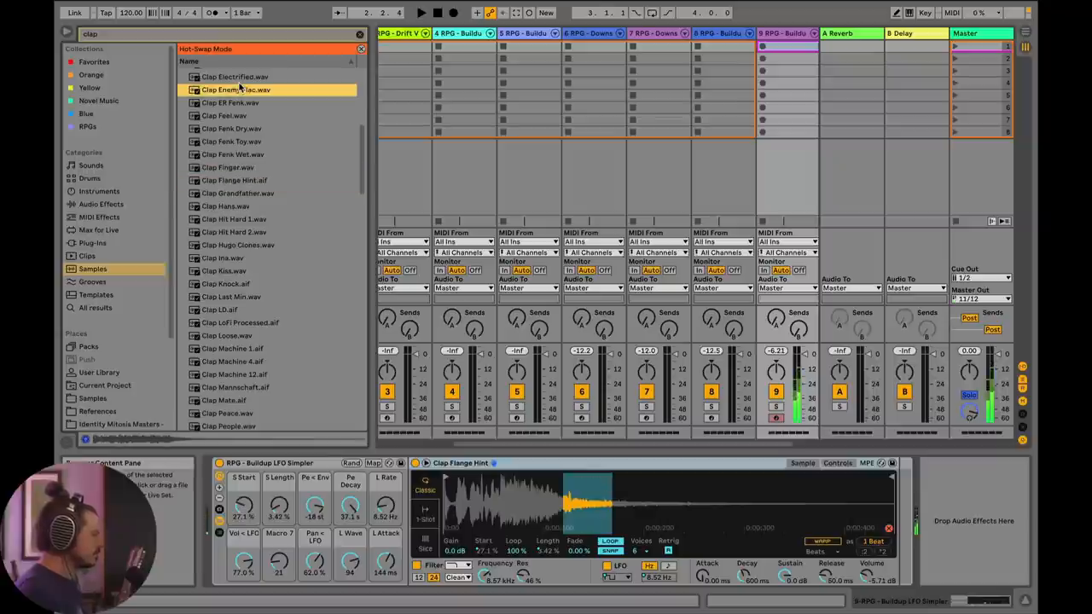
pyautogui.click(232, 361)
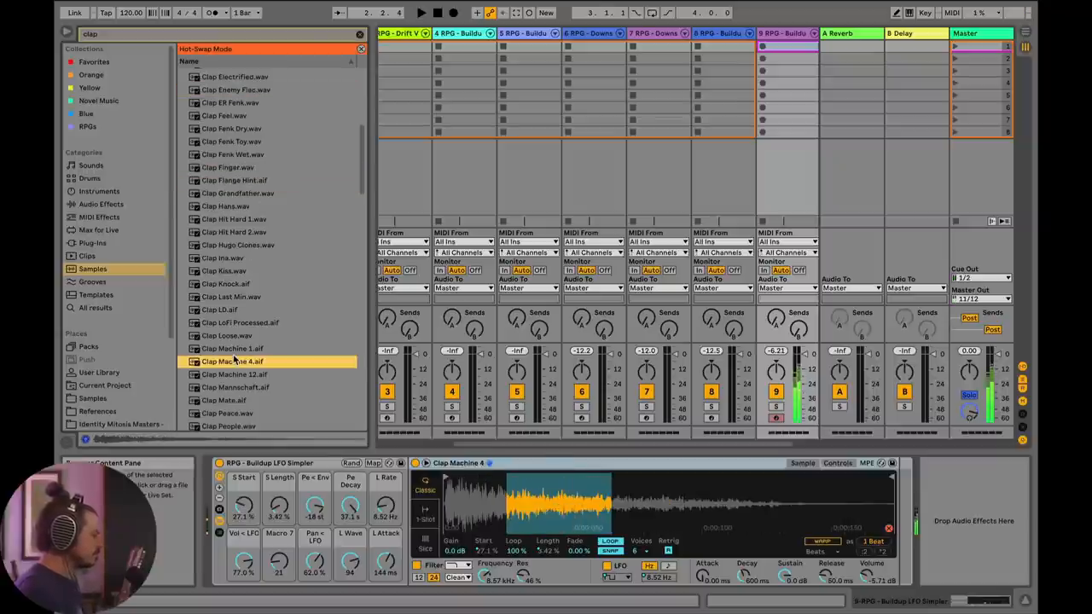
pyautogui.click(236, 345)
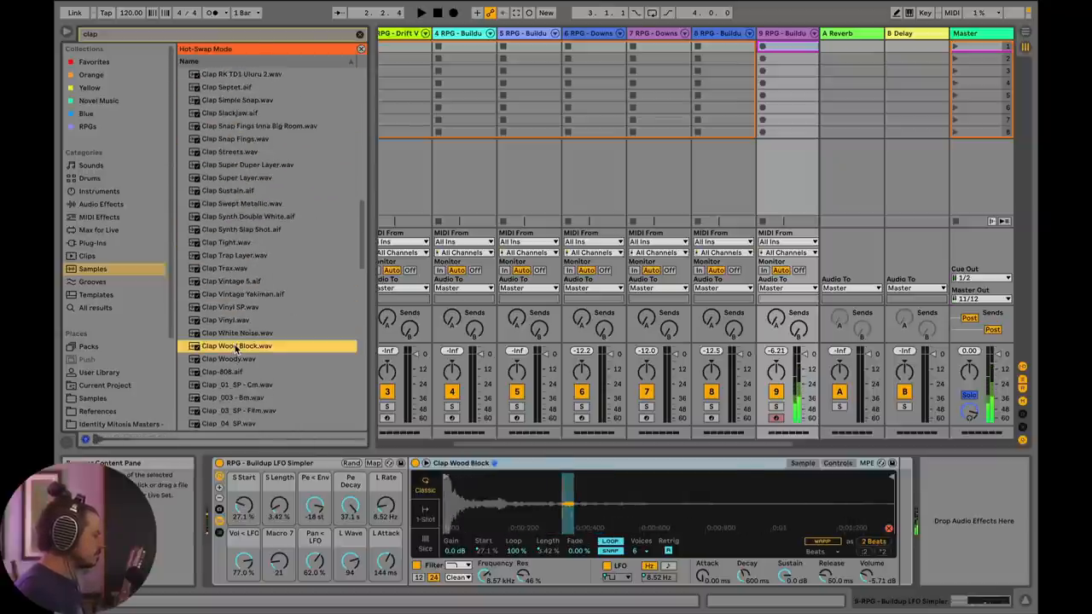
pyautogui.click(99, 191)
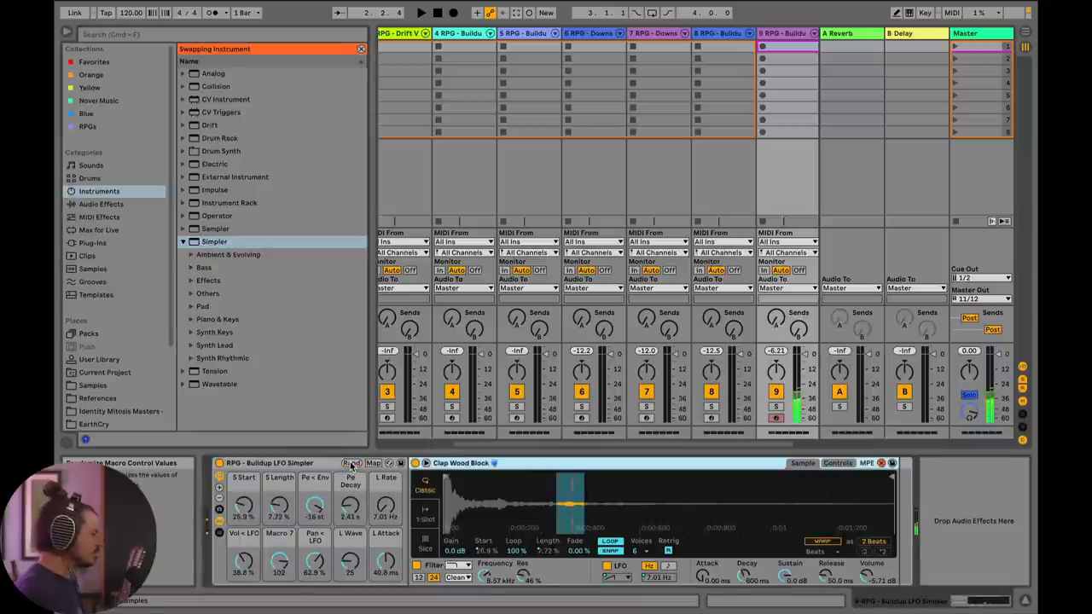
pyautogui.write('clap')
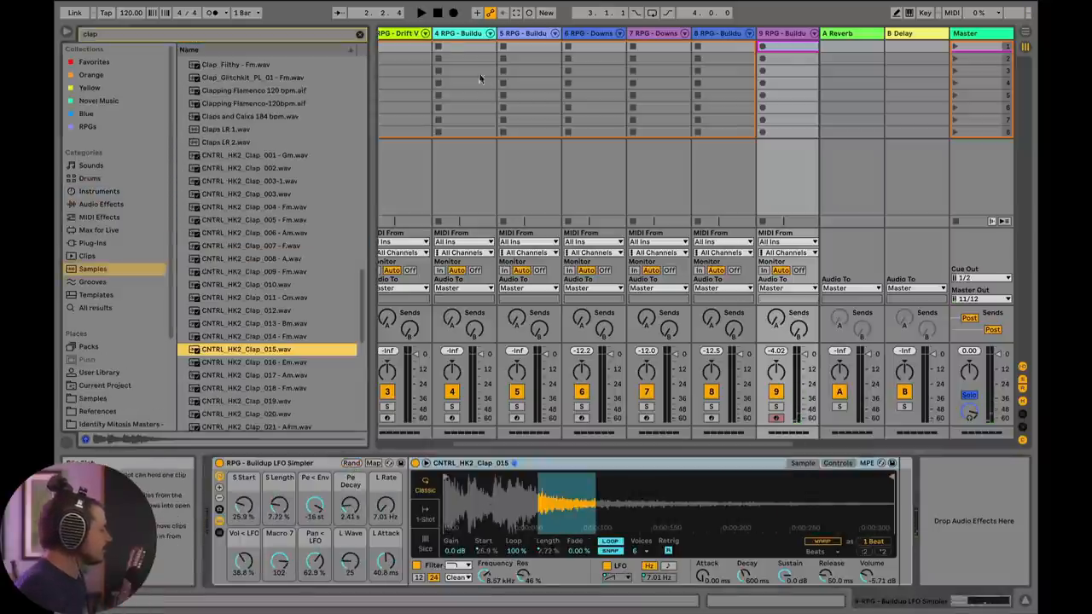
pyautogui.click(88, 126)
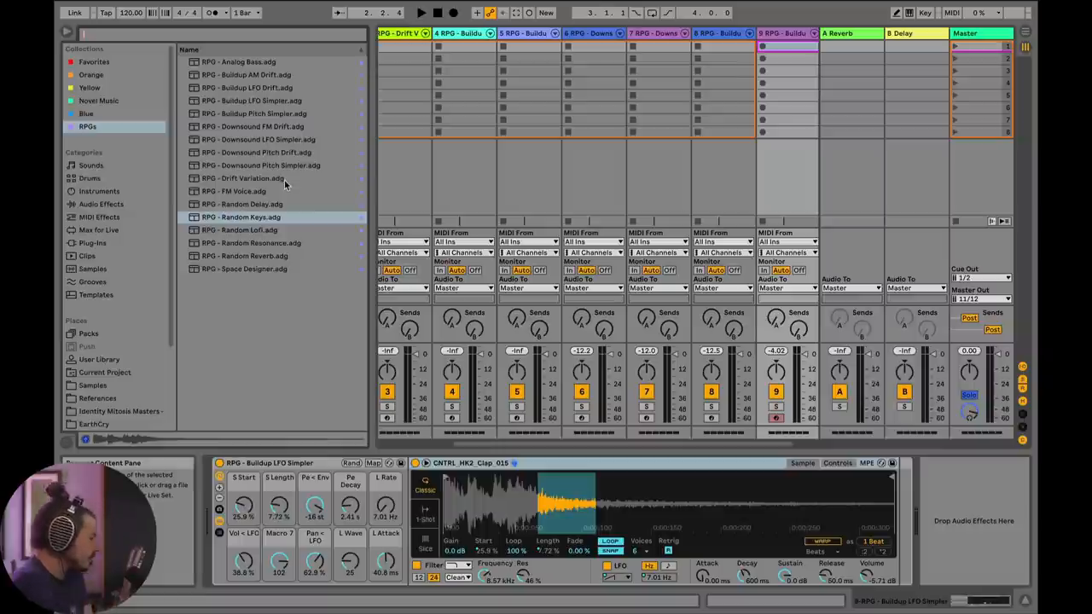
pyautogui.moveTo(257, 204)
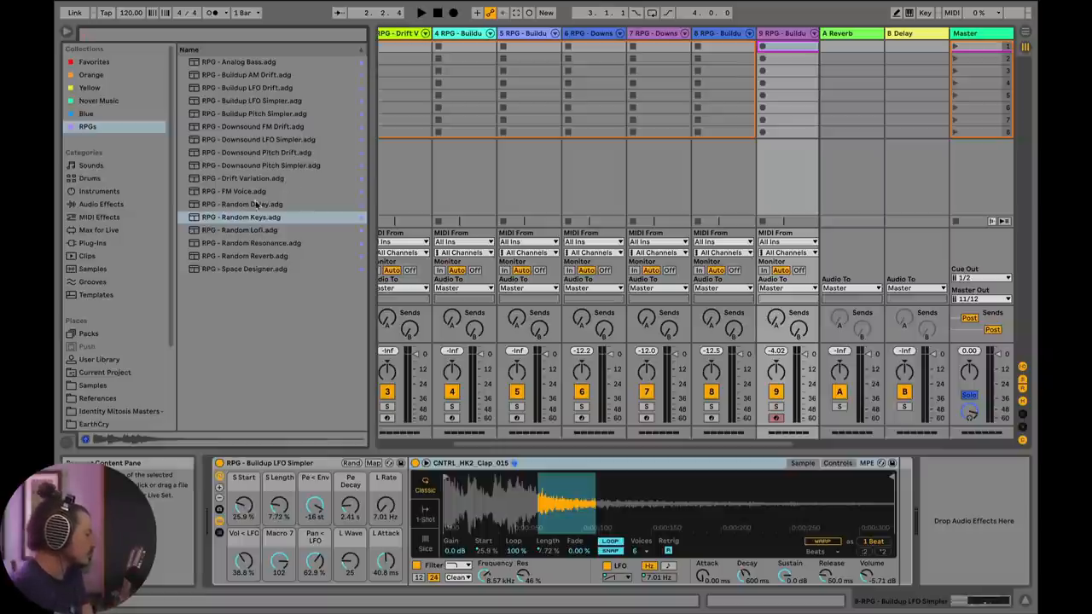
# - Add RPG - Random Delay to track 9 and RPG - Random Reverb to track 2, then enable Key Map mode
pyautogui.click(242, 204)
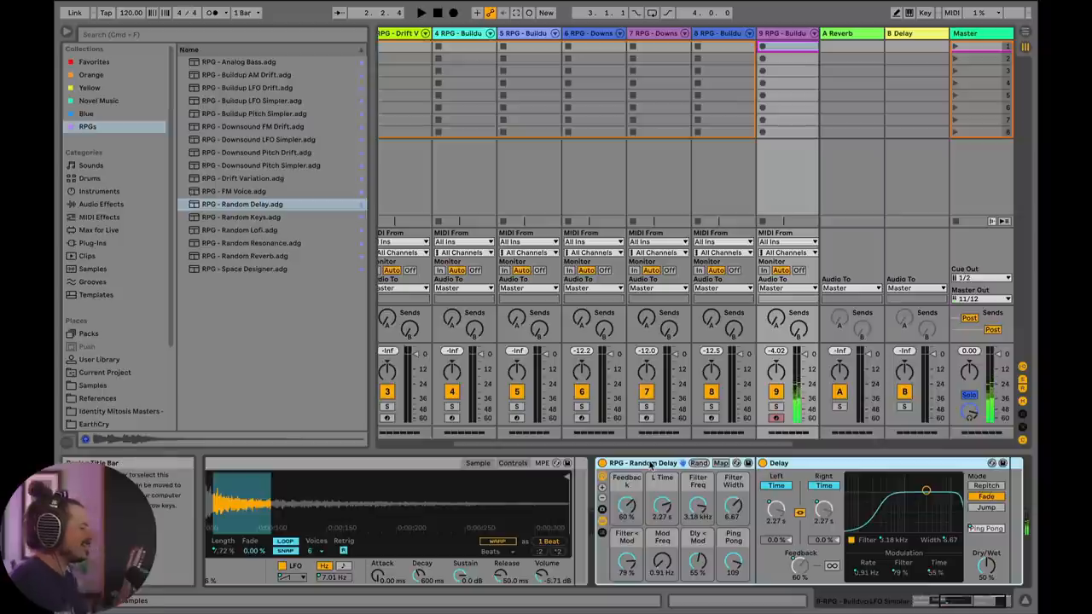
pyautogui.click(244, 256)
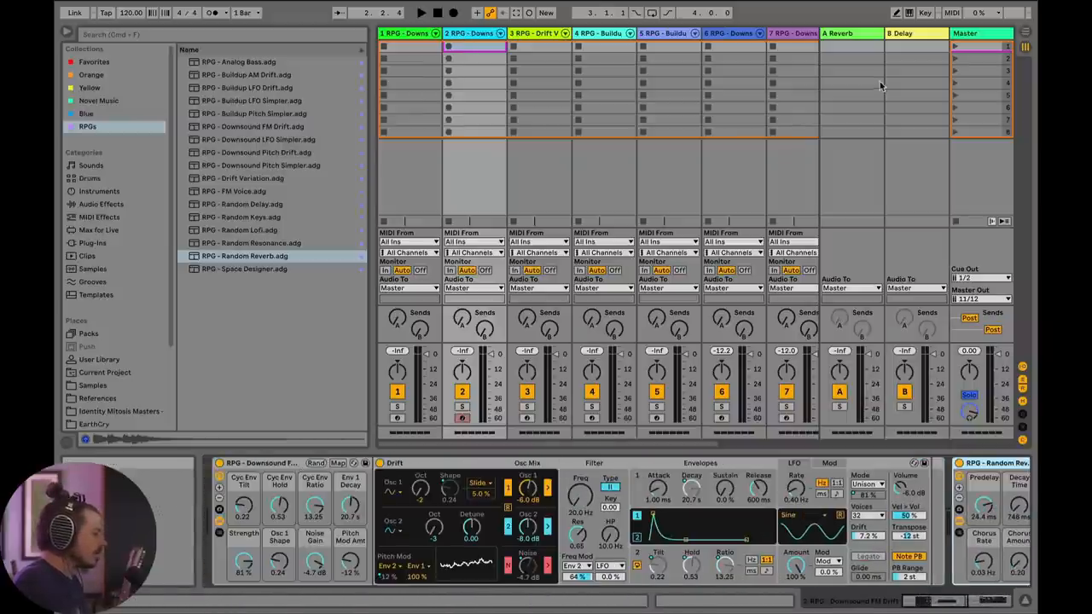
pyautogui.click(925, 12)
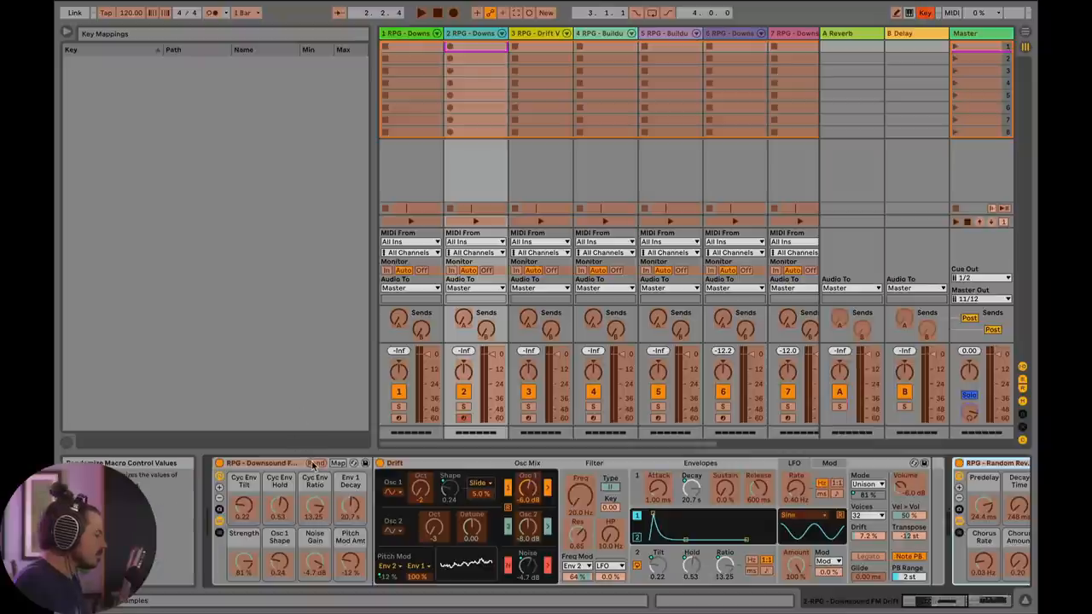